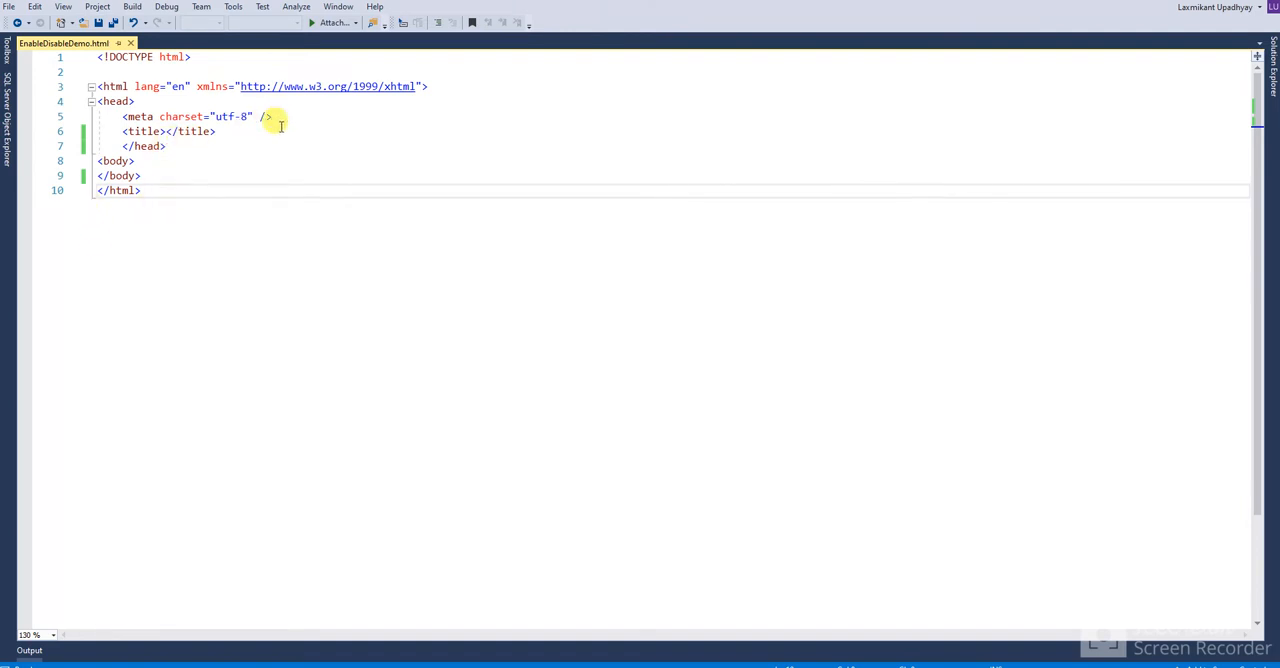
Step: Write a .button CSS rule with no border, 15px 32px padding, centred text and pointer cursor
text(<)
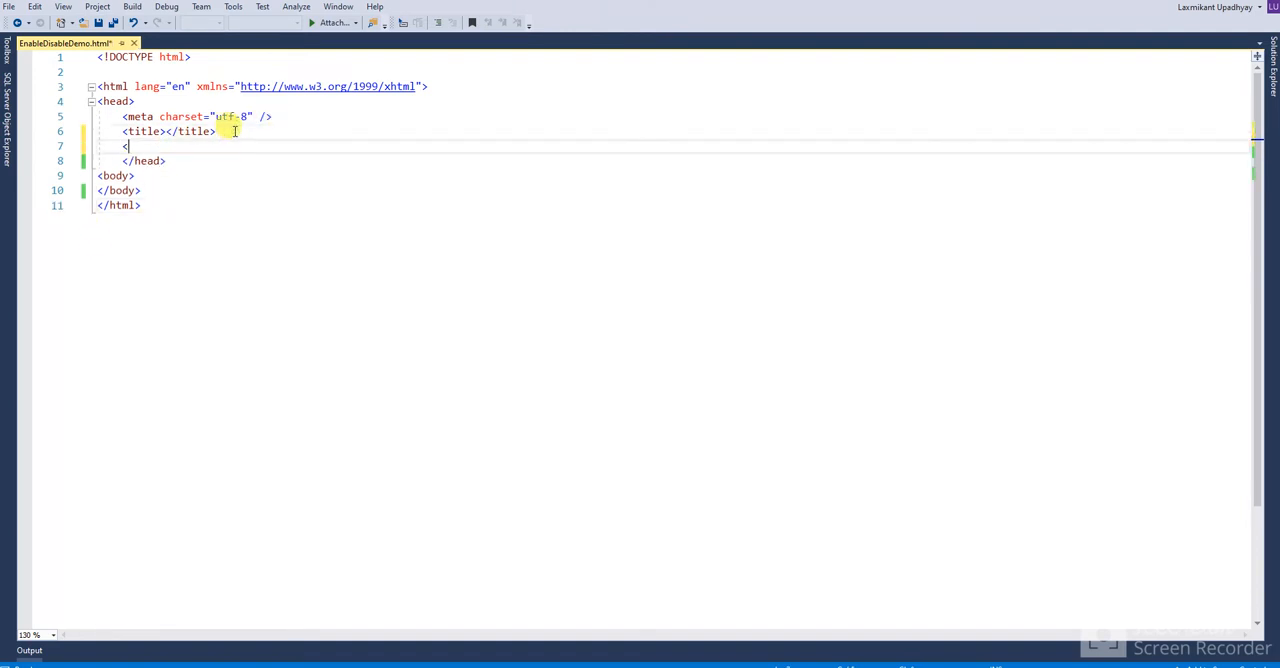
text(sty)
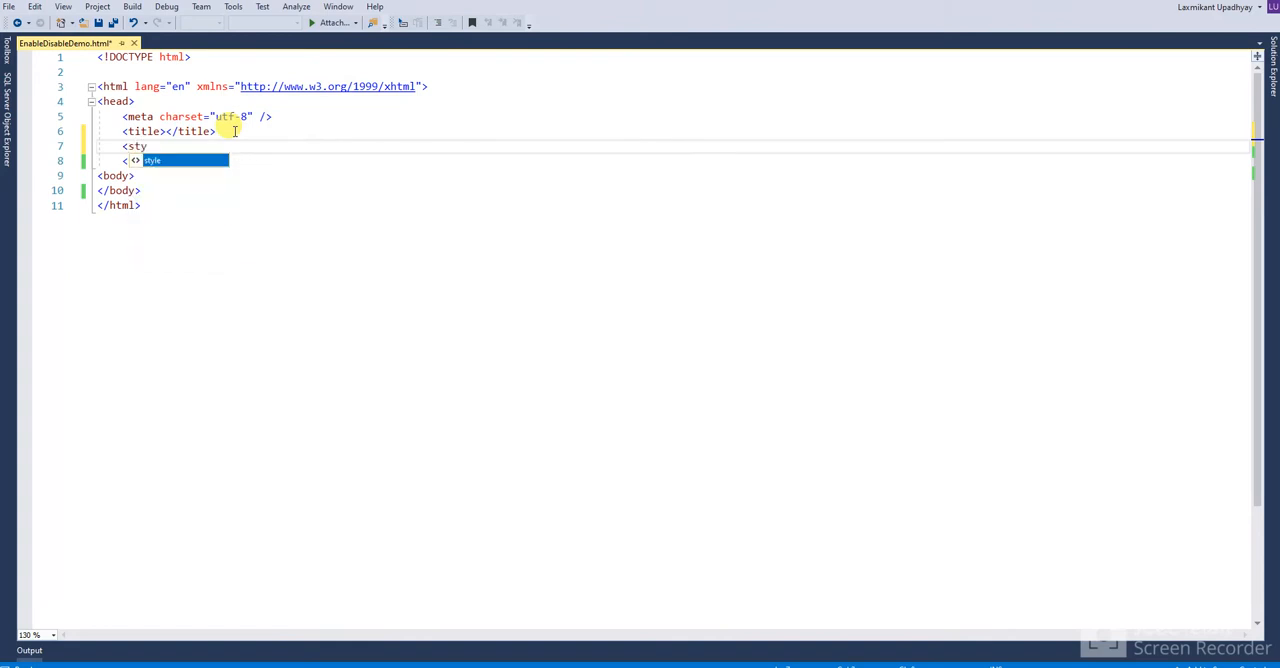
key(Tab)
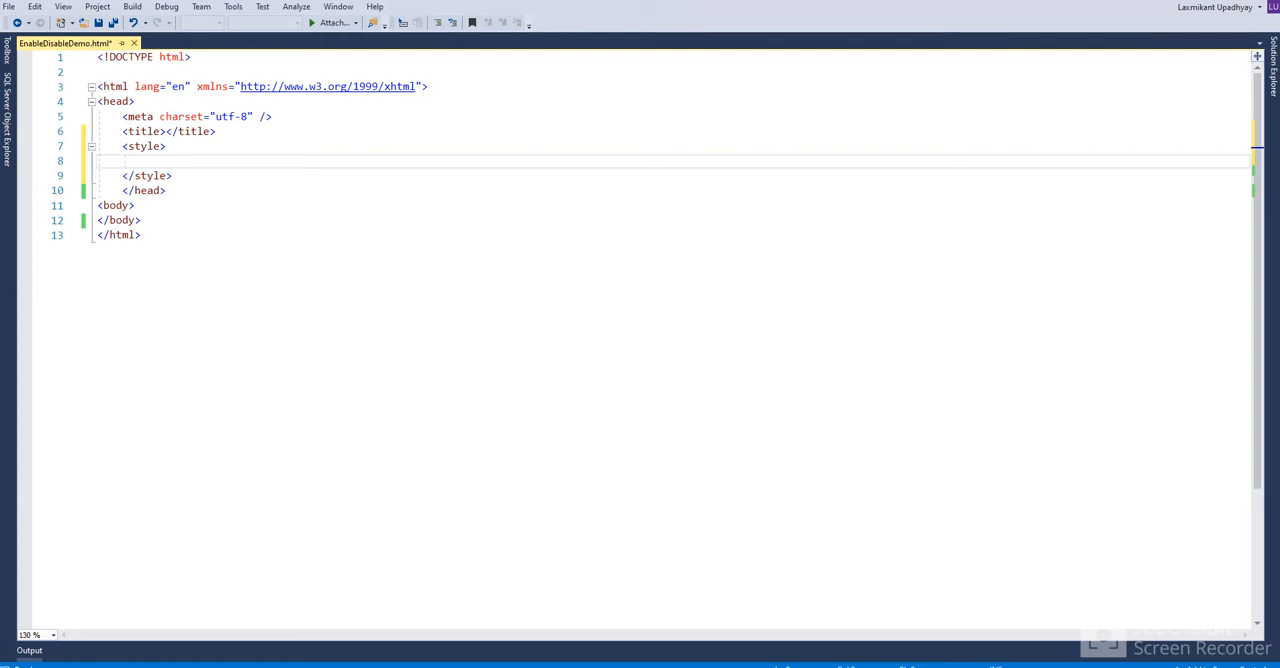
click(164, 160)
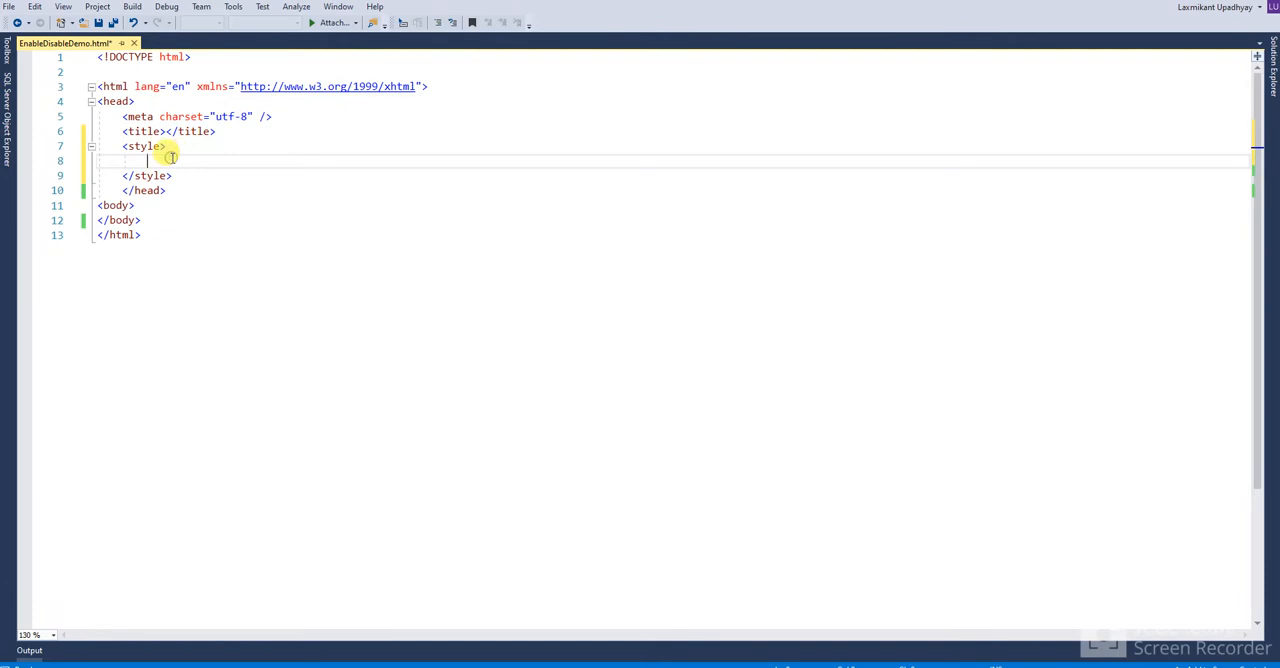
text(.button {\n    border: none;\n    padding: 15px 32px;\n    text-align: center;\n    text-decoration: none;\n    display: inline-block;\n    font-size: 16px;\n    margin: 4px 2px;\n    cursor: pointer;\n})
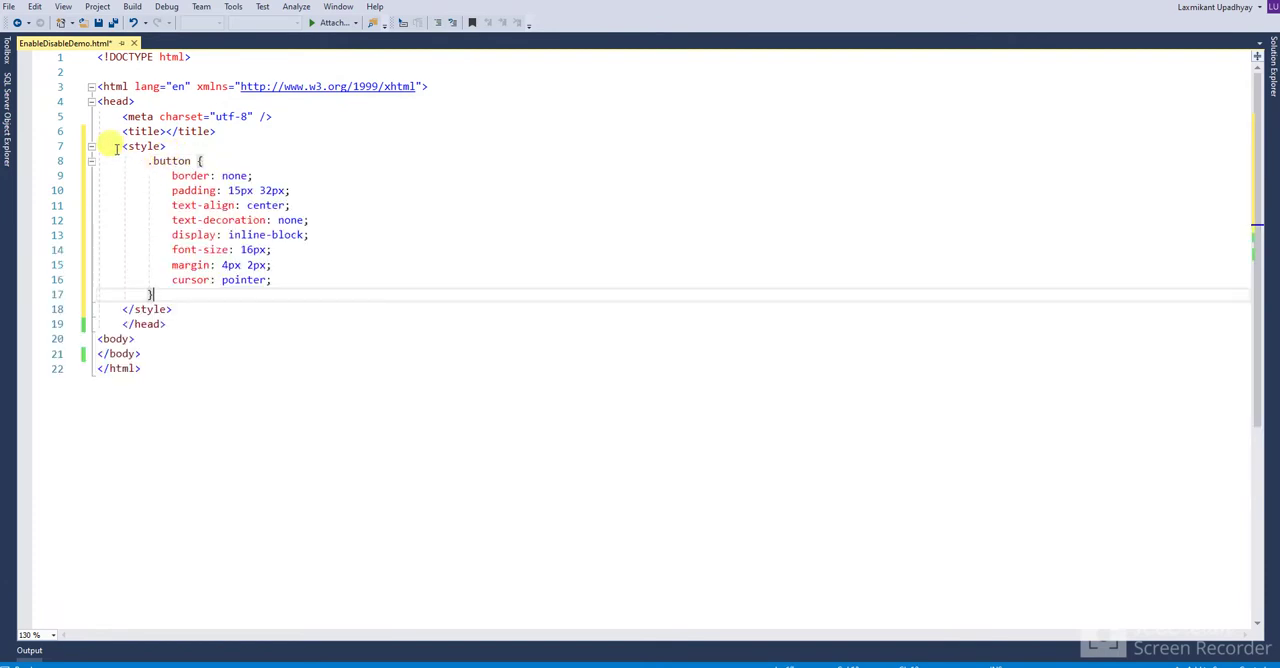
mouse_move(160, 244)
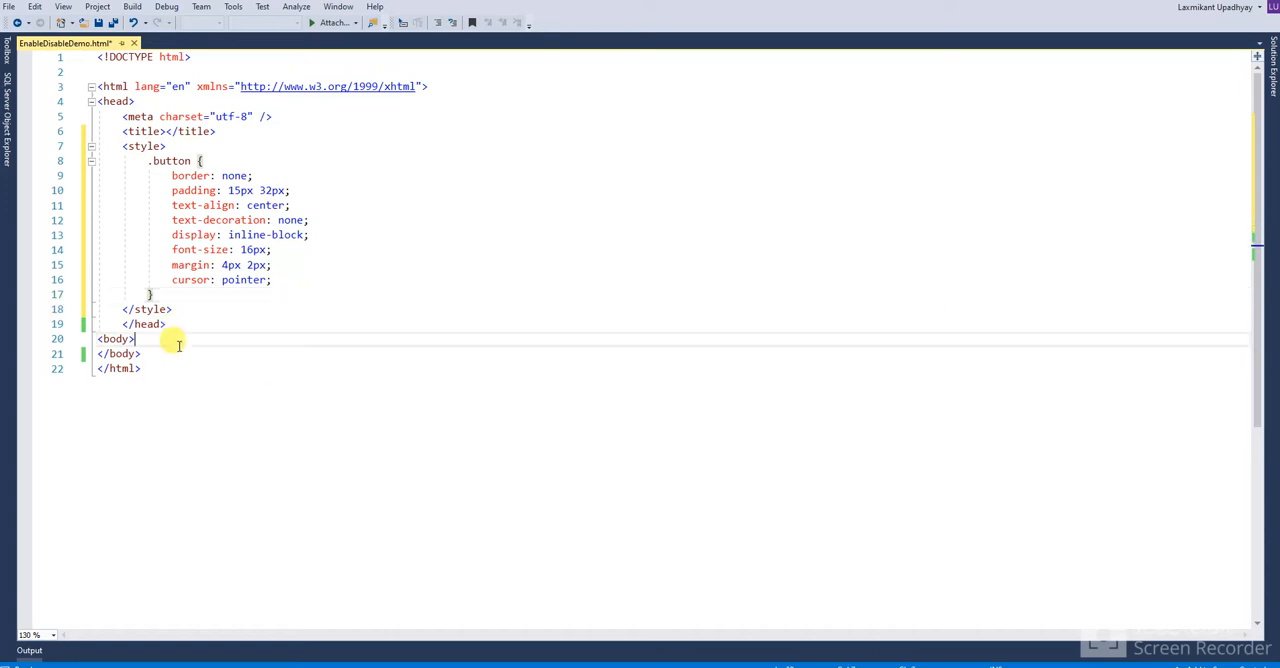
Step: Write an "Enter Name:" label inside the page body
text(<)
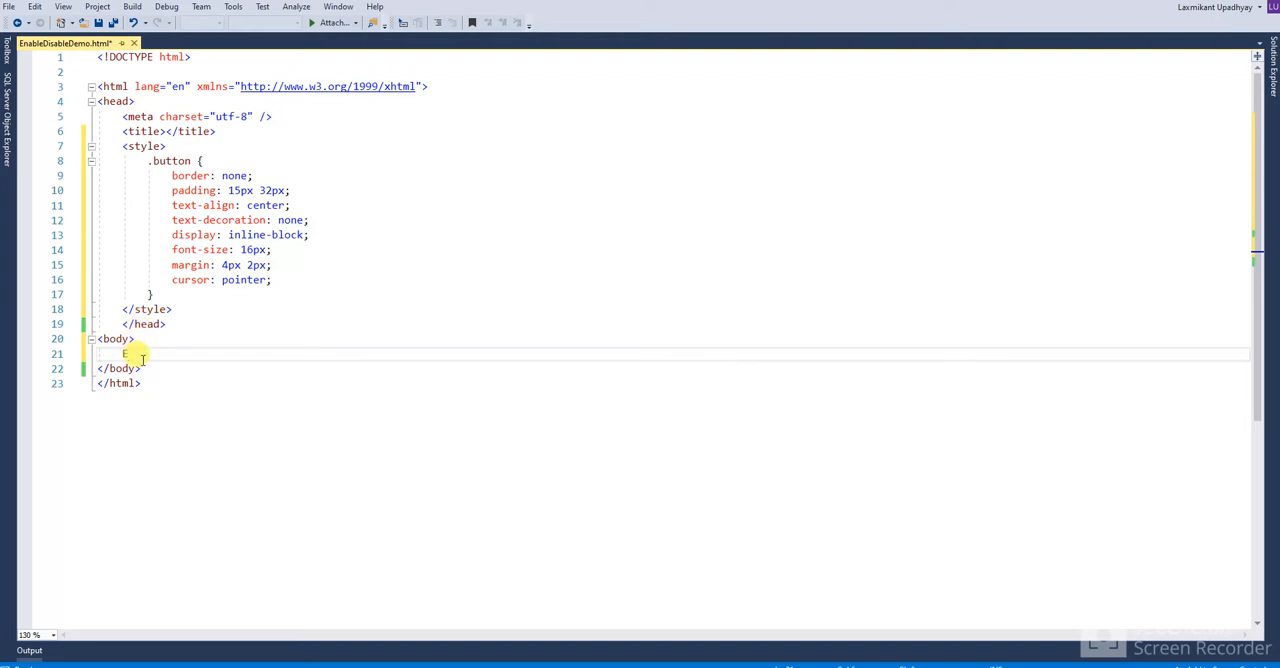
text(Enter Na)
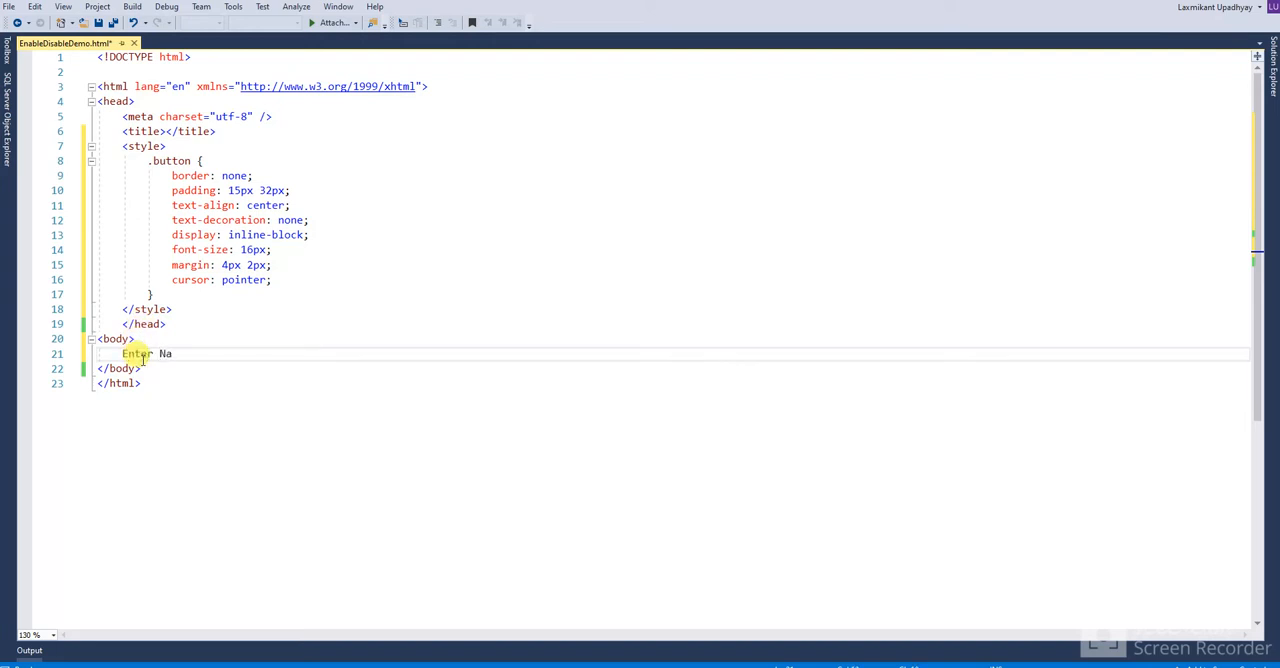
text(me:)
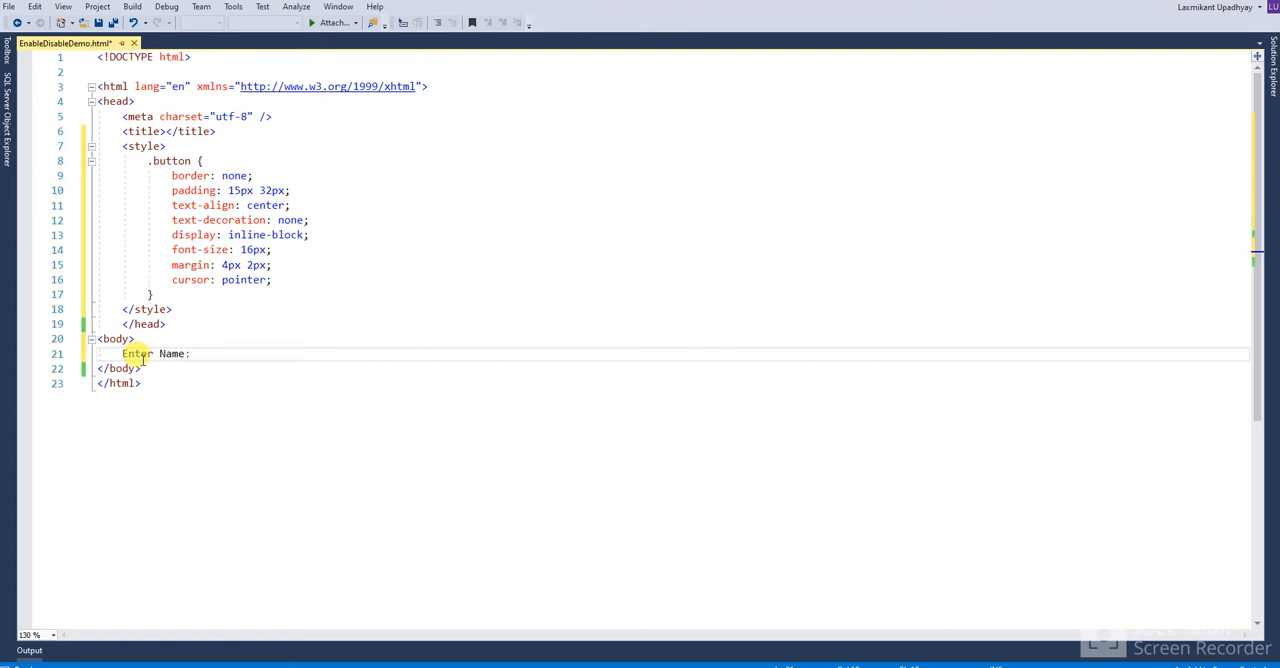
key(BackSpace)
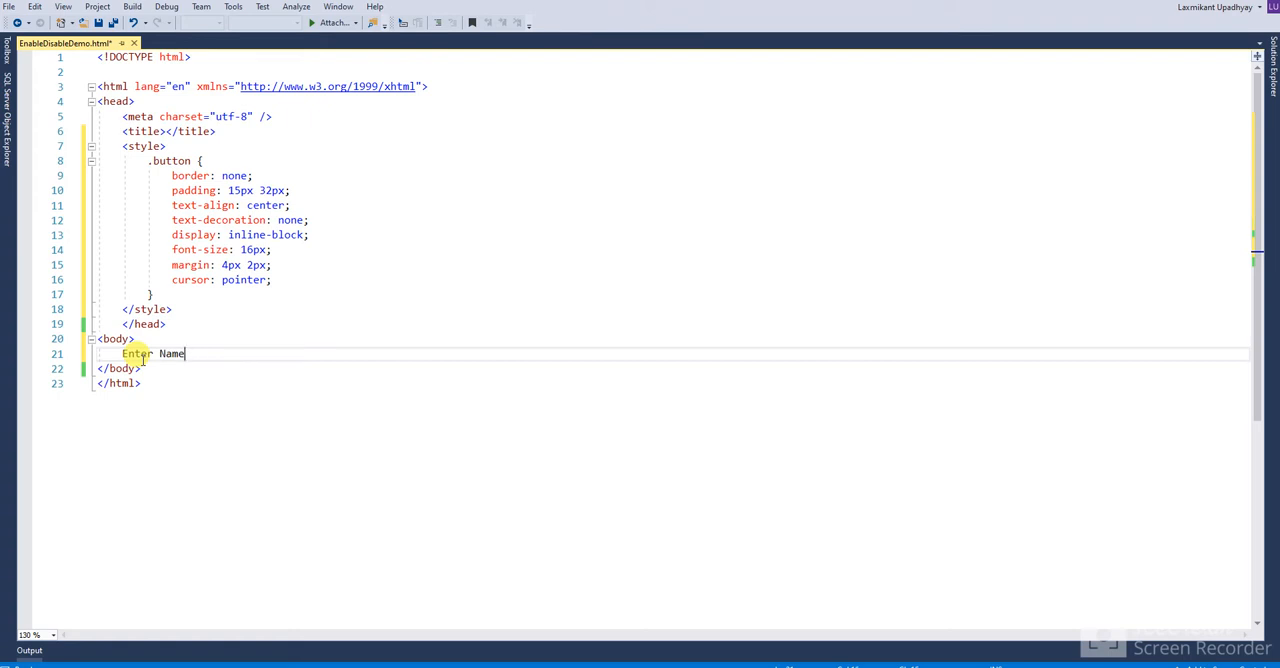
text(:)
text(<)
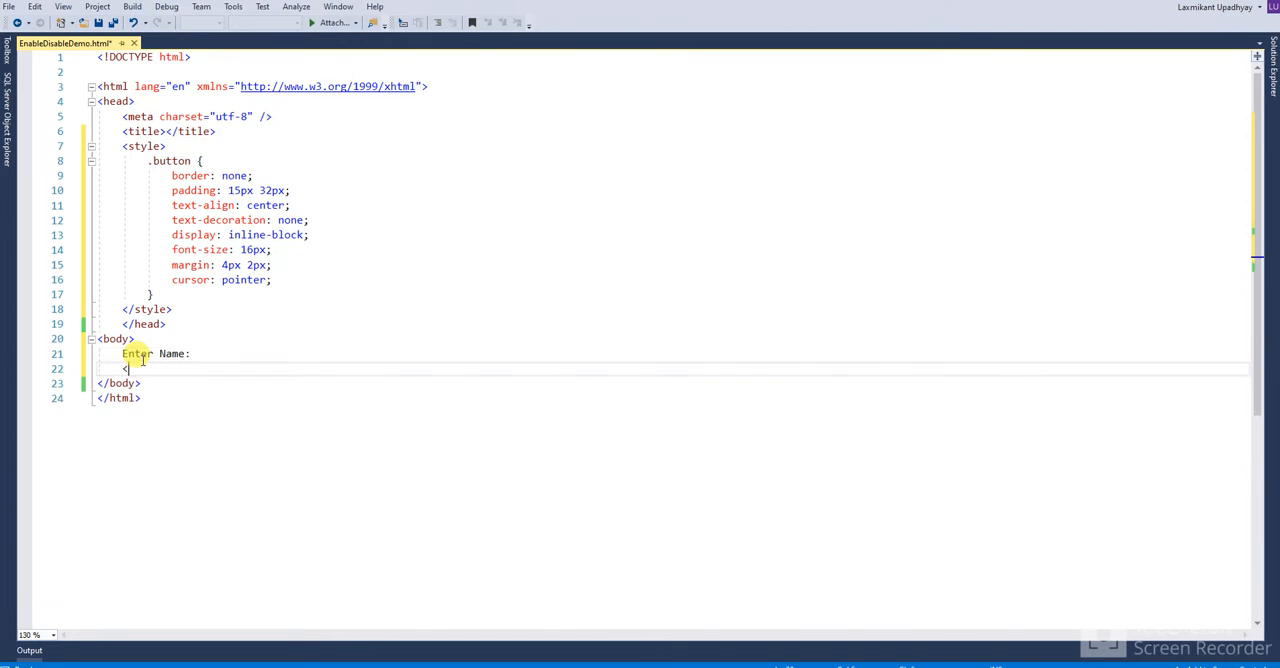
Step: Add a text input with id "txtName" after the label
text(input)
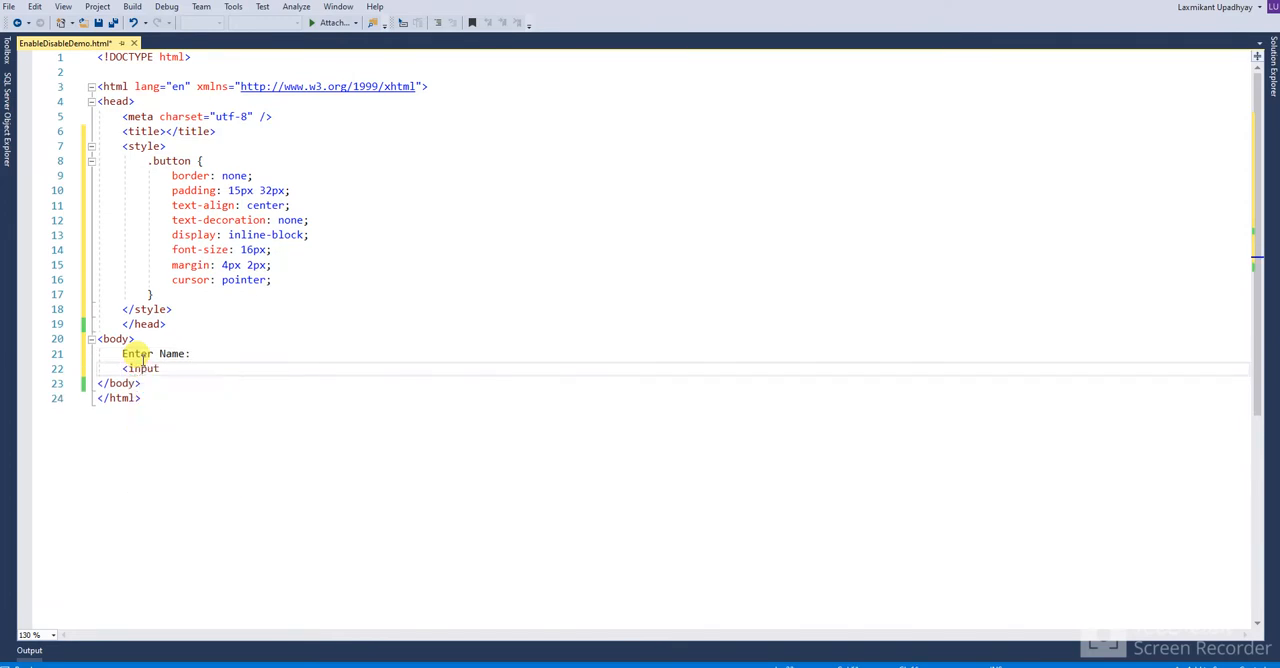
text(type=")
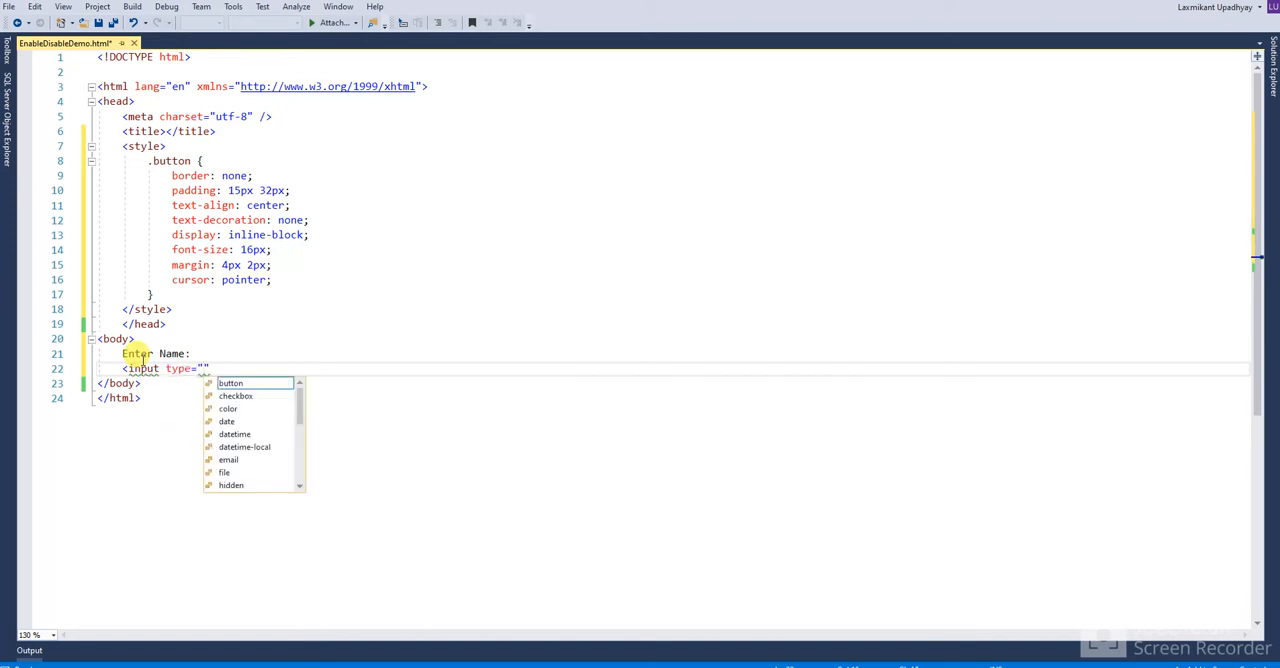
text(text)
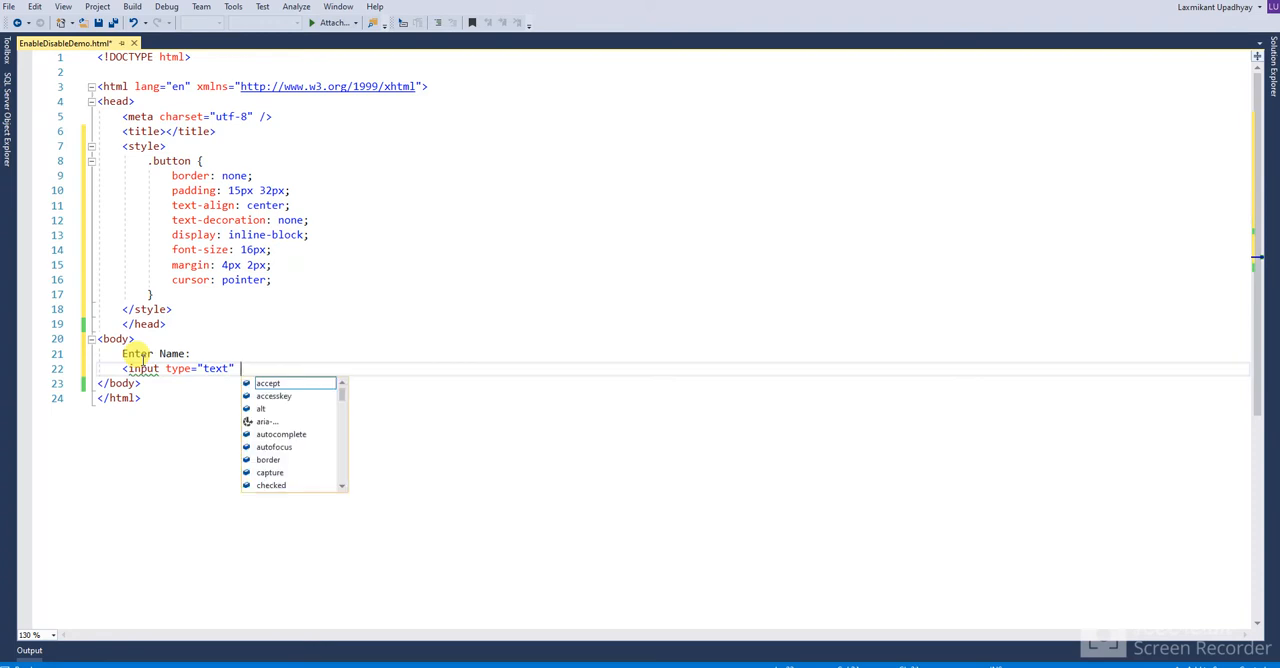
text(id="")
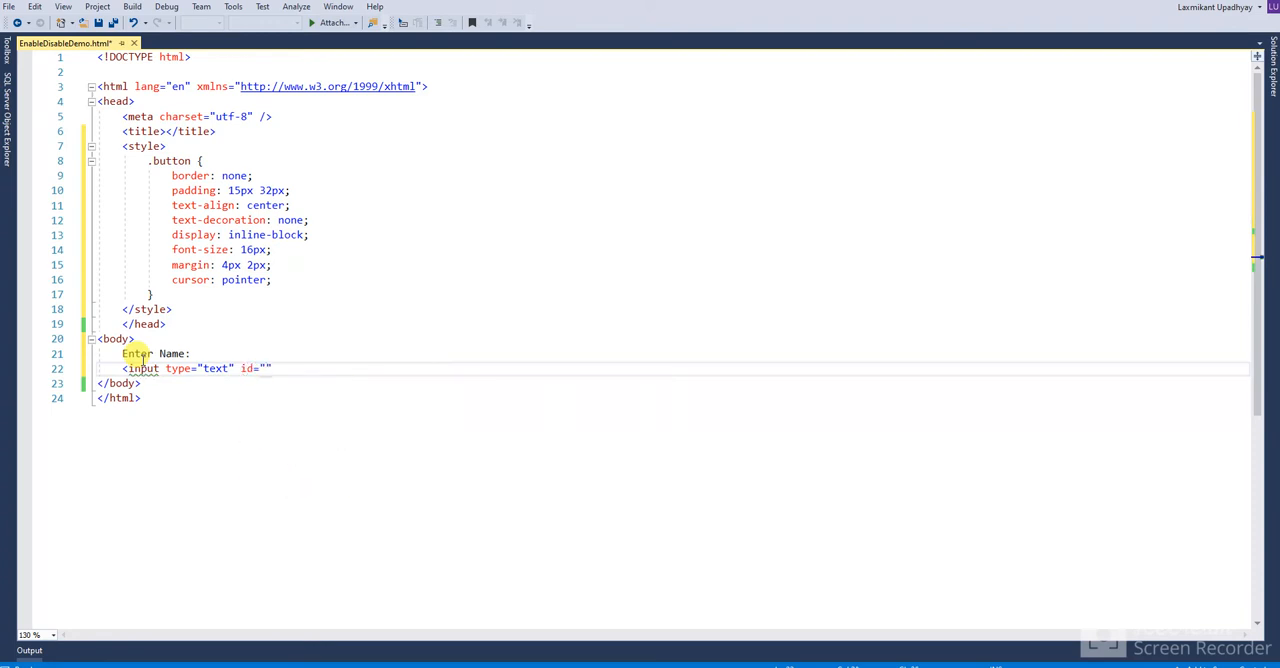
text(txt)
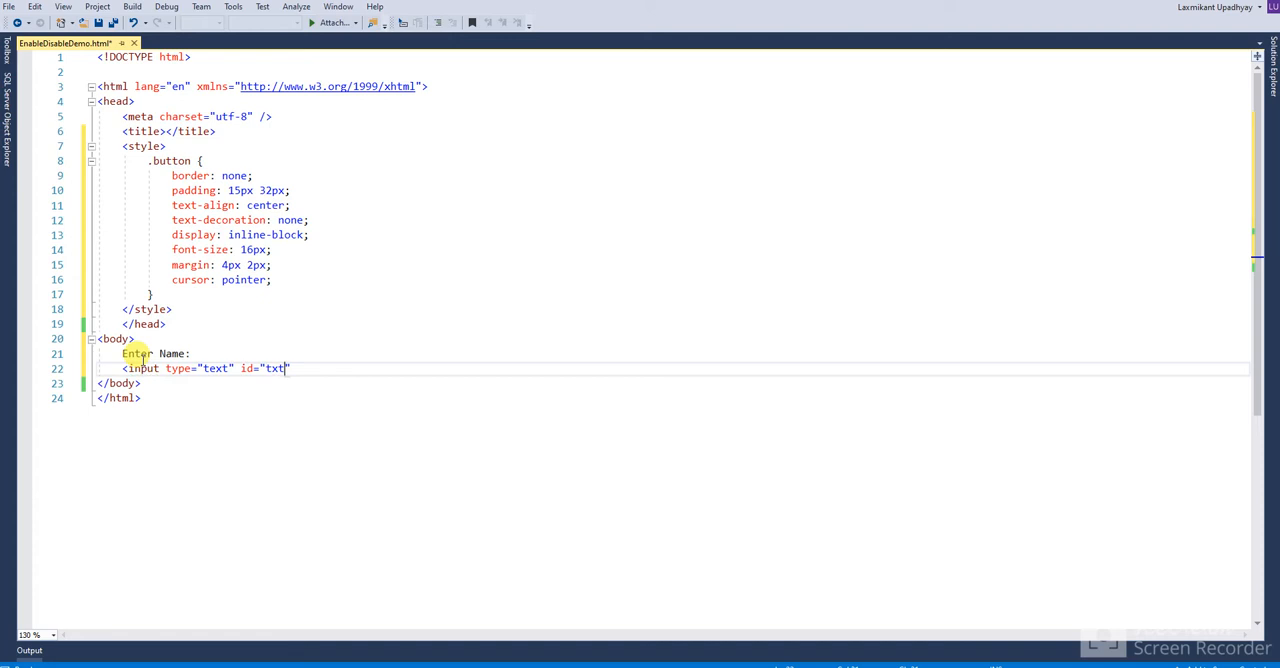
text(Name)
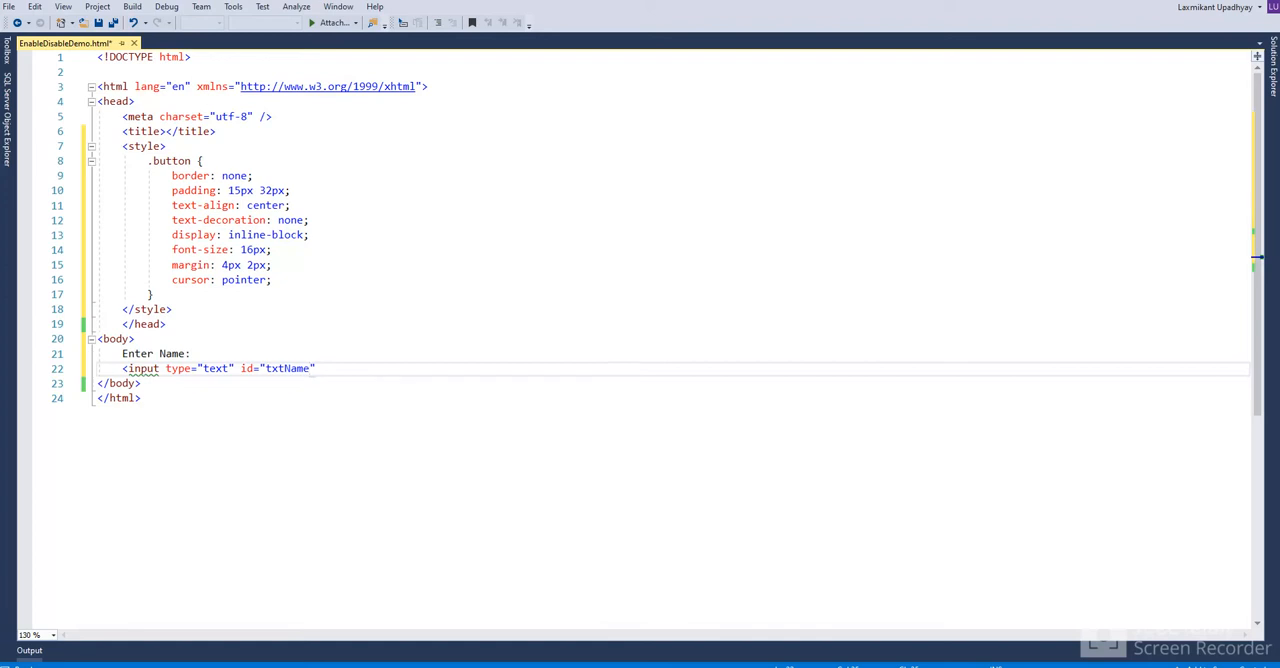
Step: Add a horizontal rule and begin a button-type input below the txtName field
click(316, 368)
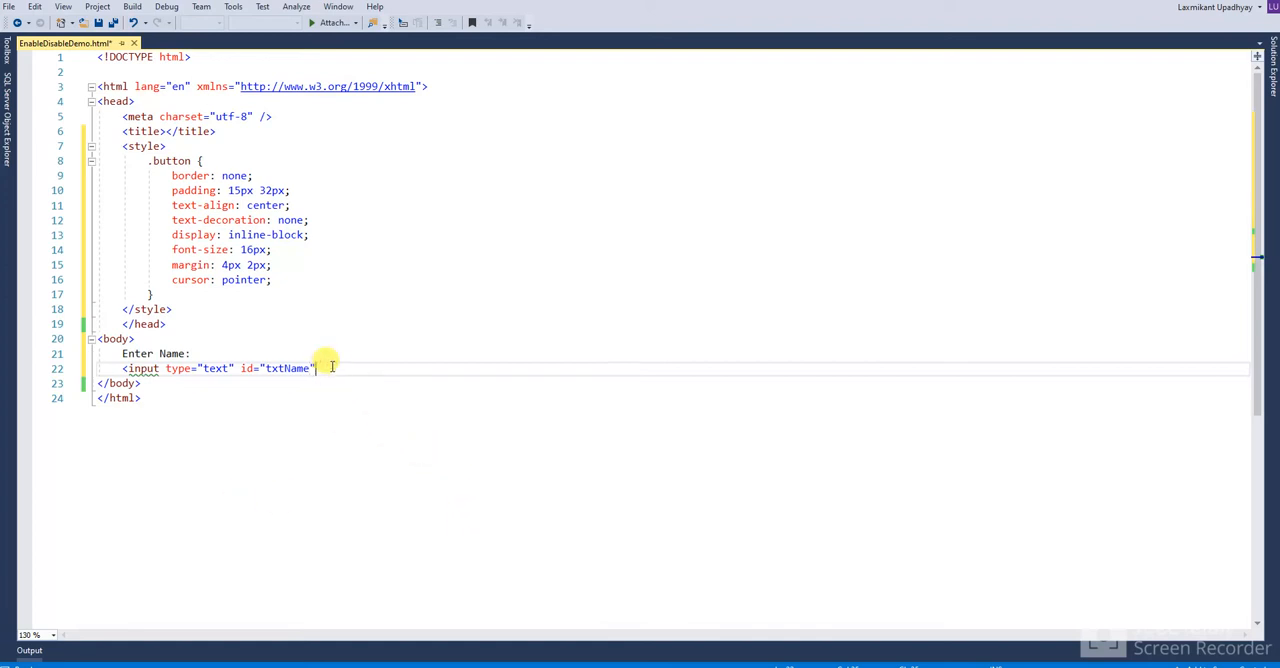
text( />)
key(Enter)
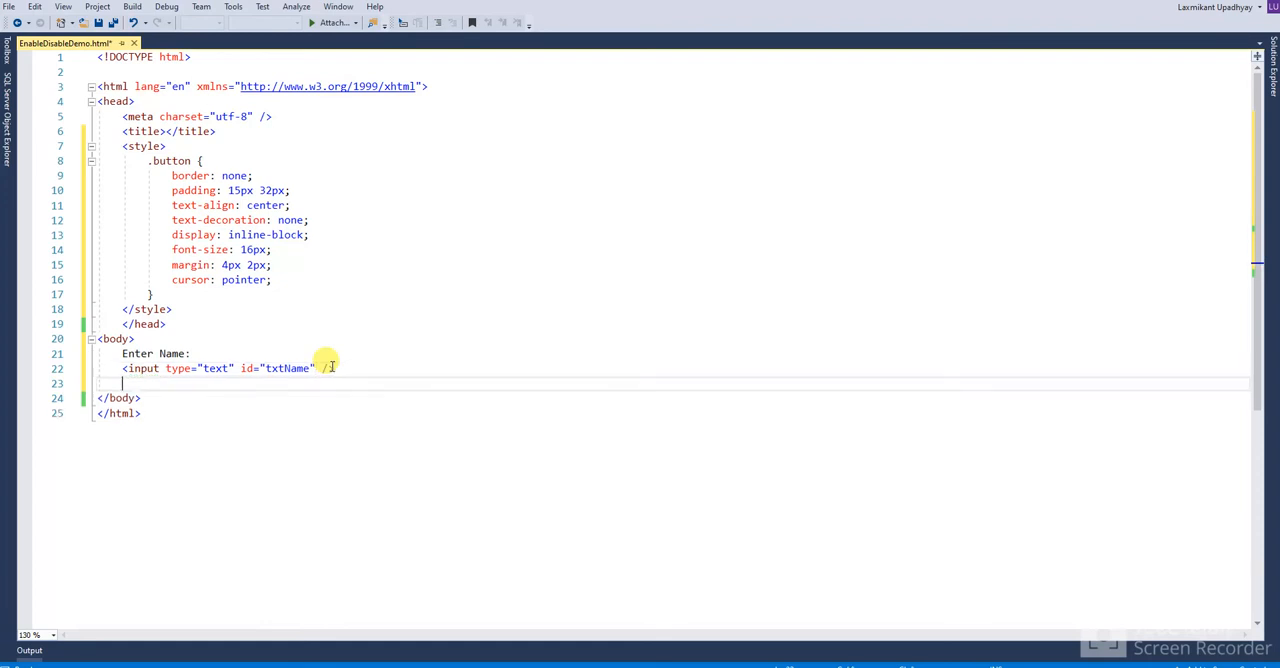
text(<hr />)
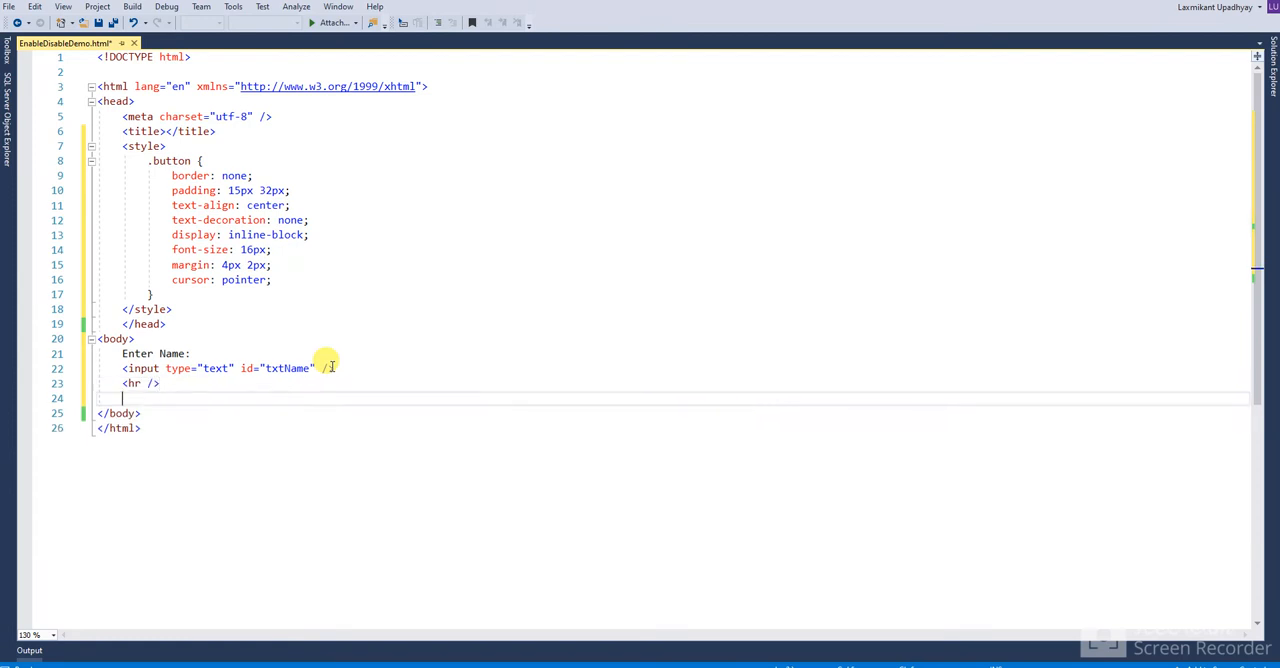
text(<)
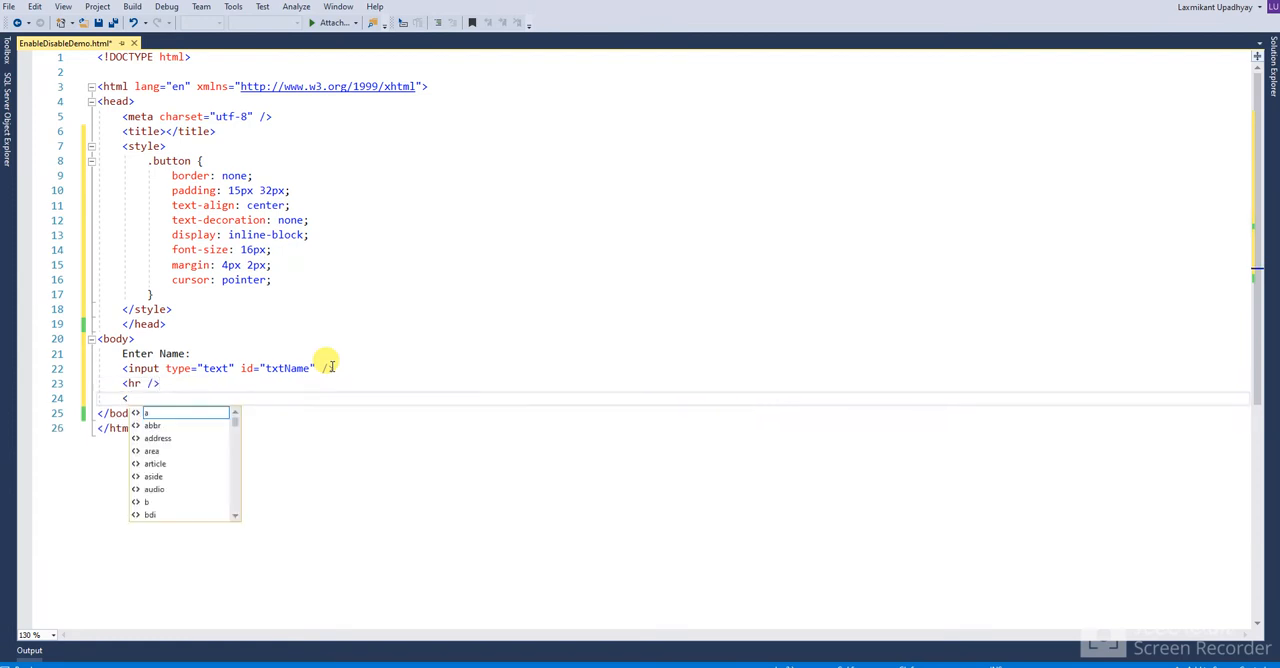
text(inpu)
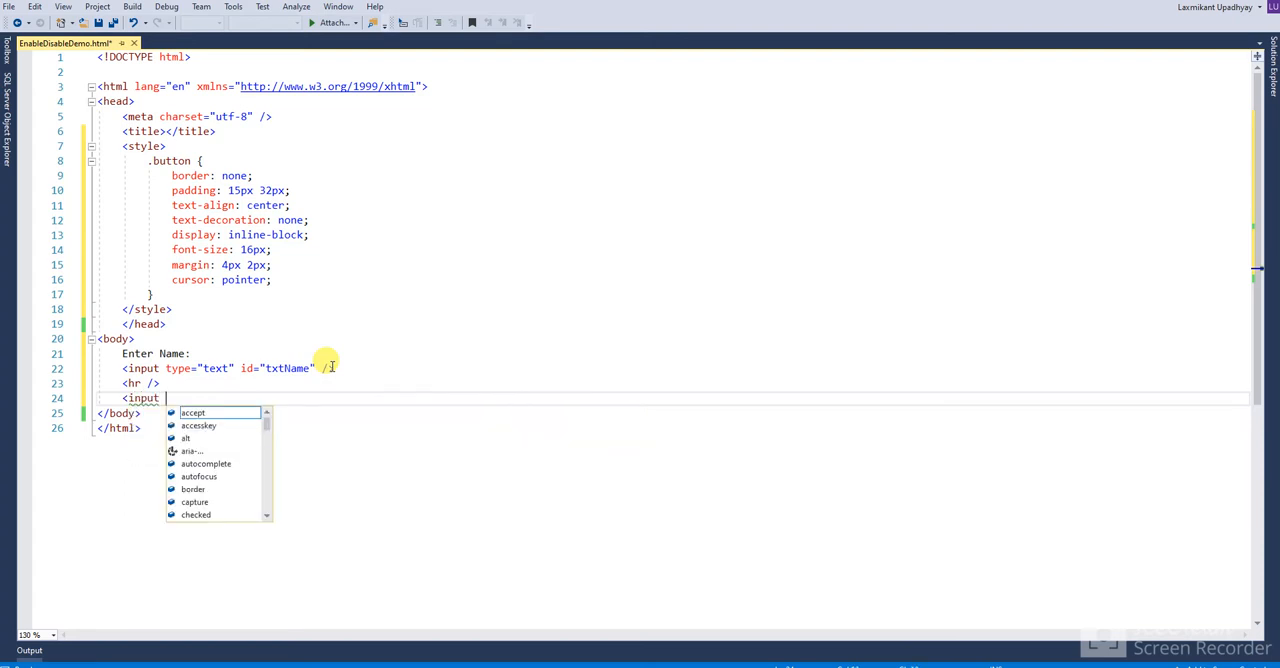
text(t)
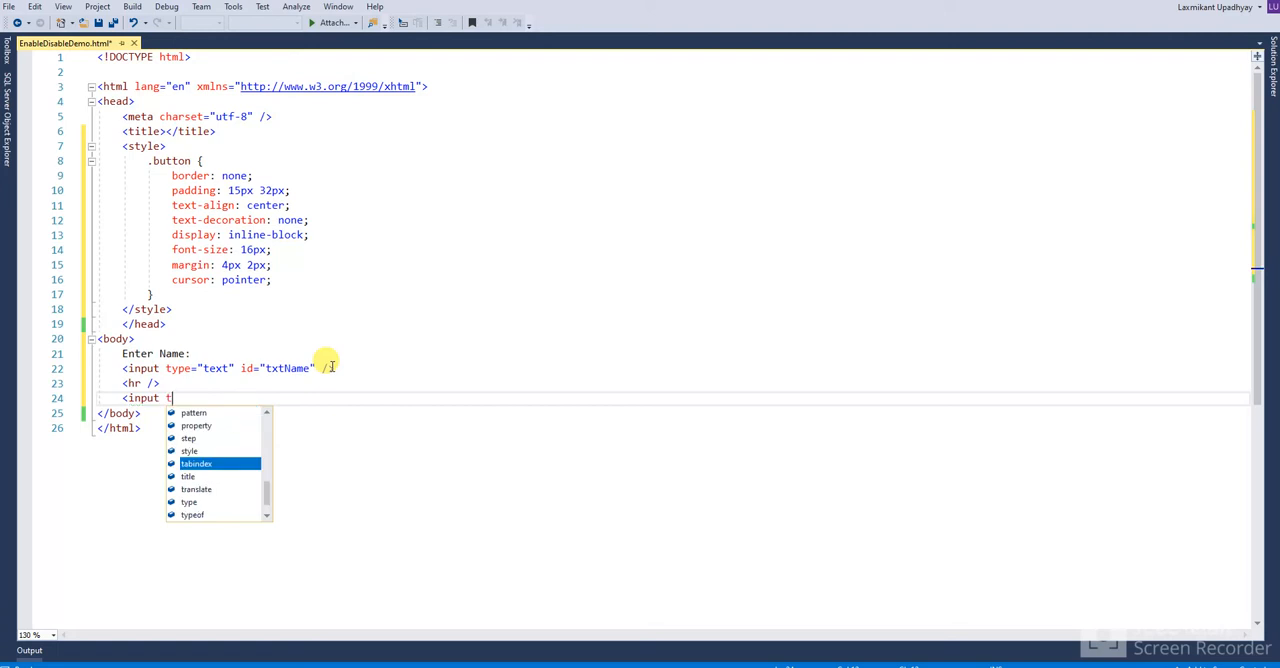
text(yp)
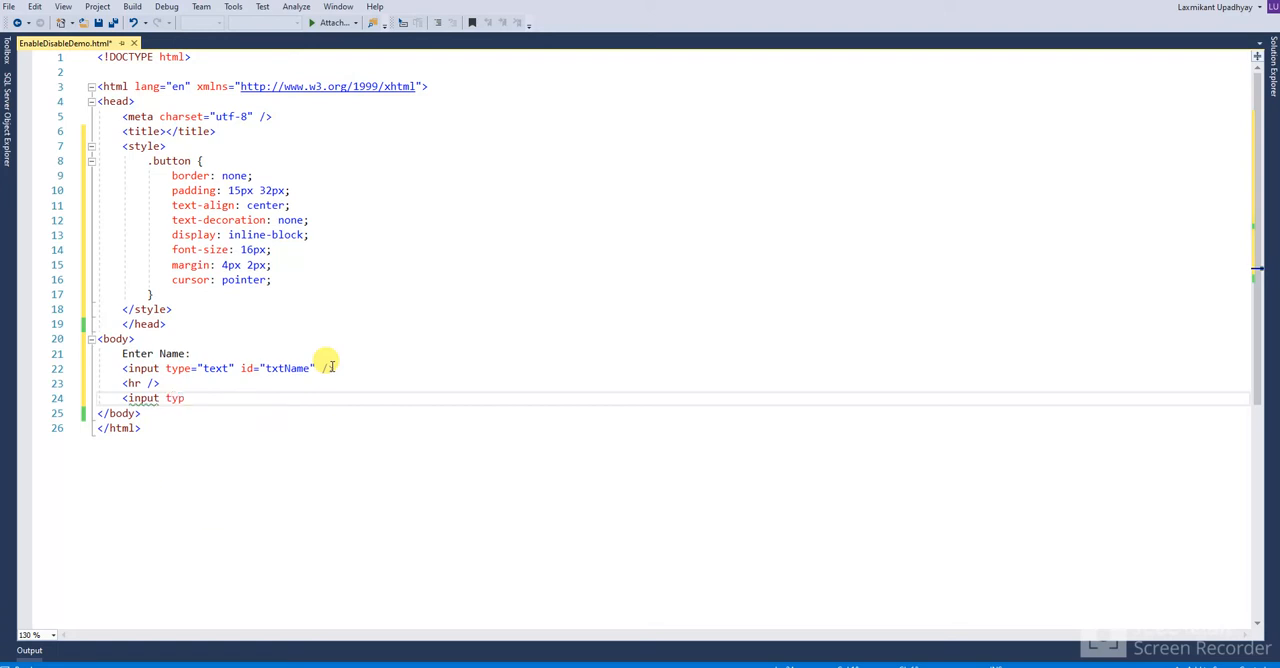
text(type="")
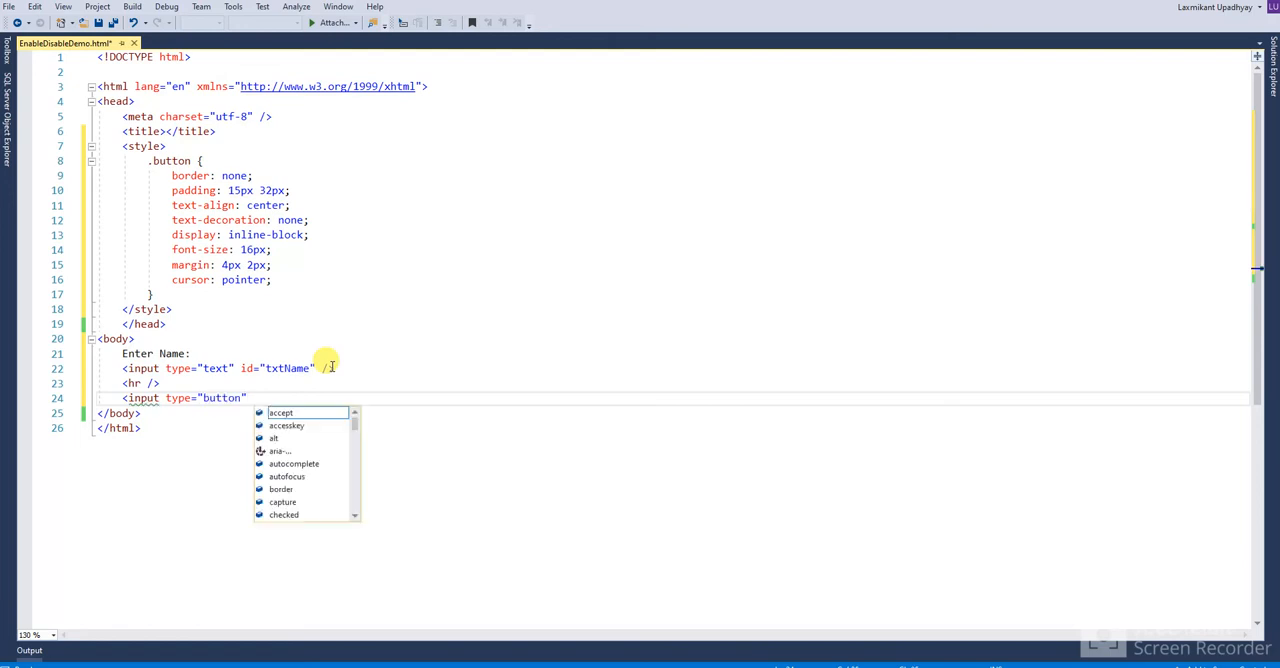
Step: Give the input class "button", value "Submit" and disabled="disabled"
text(class=")
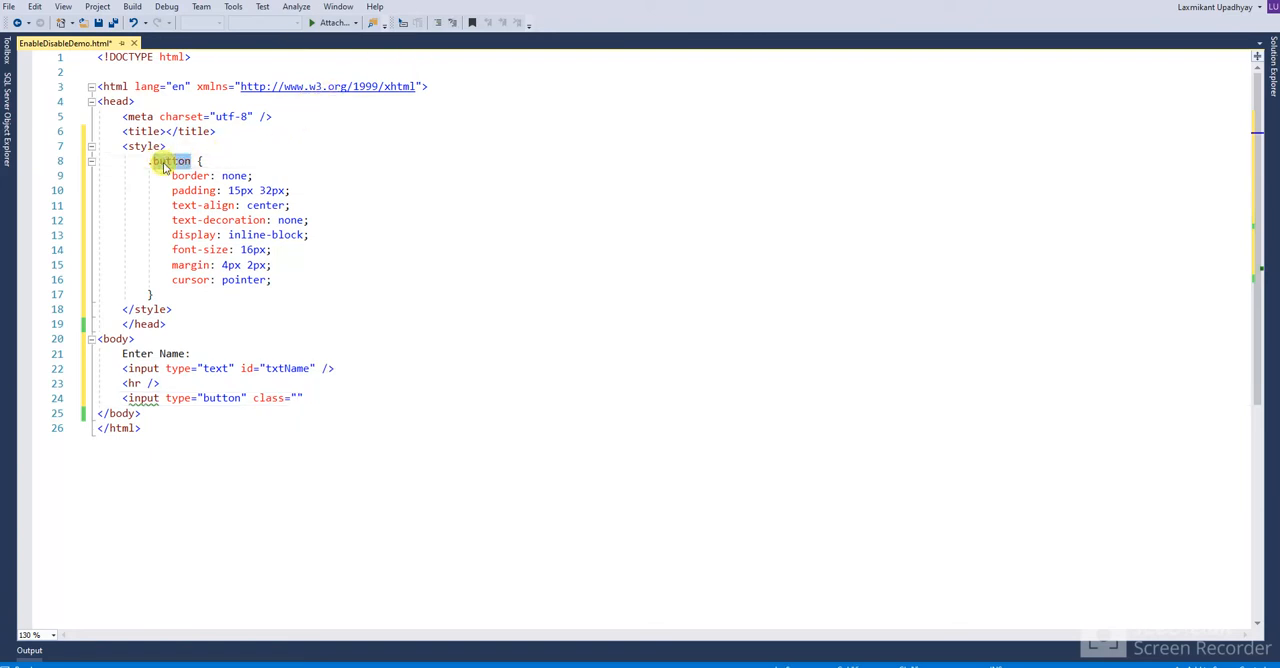
text(button)
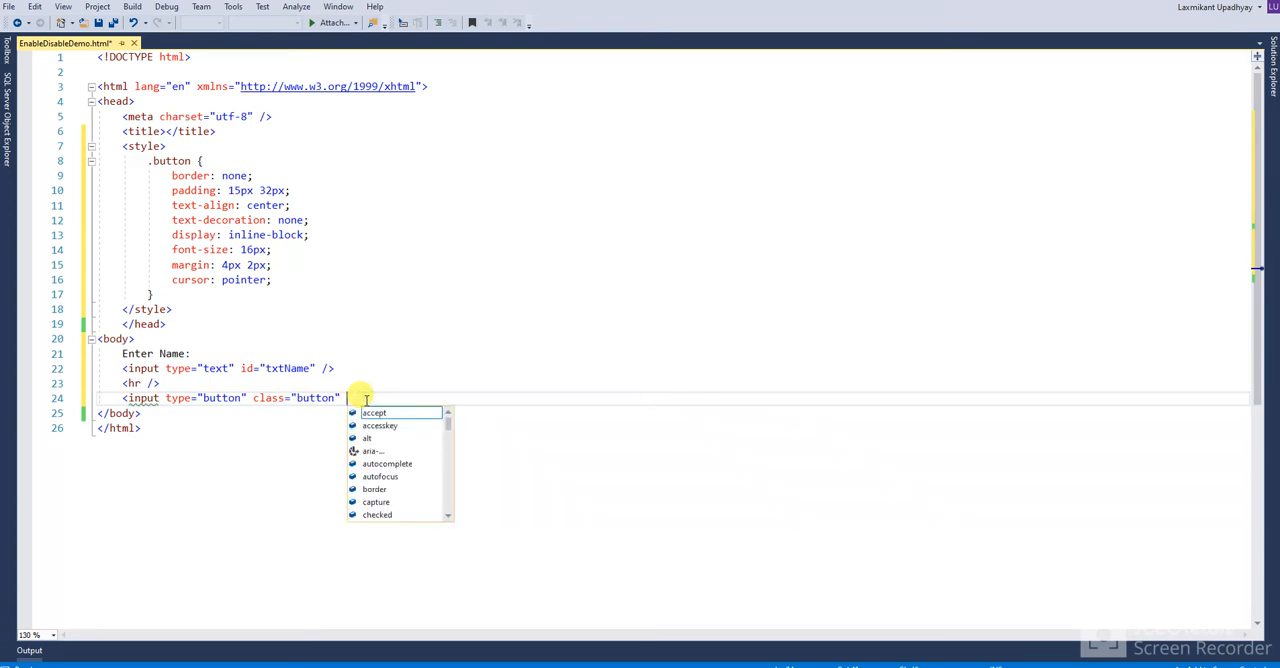
text(value=")
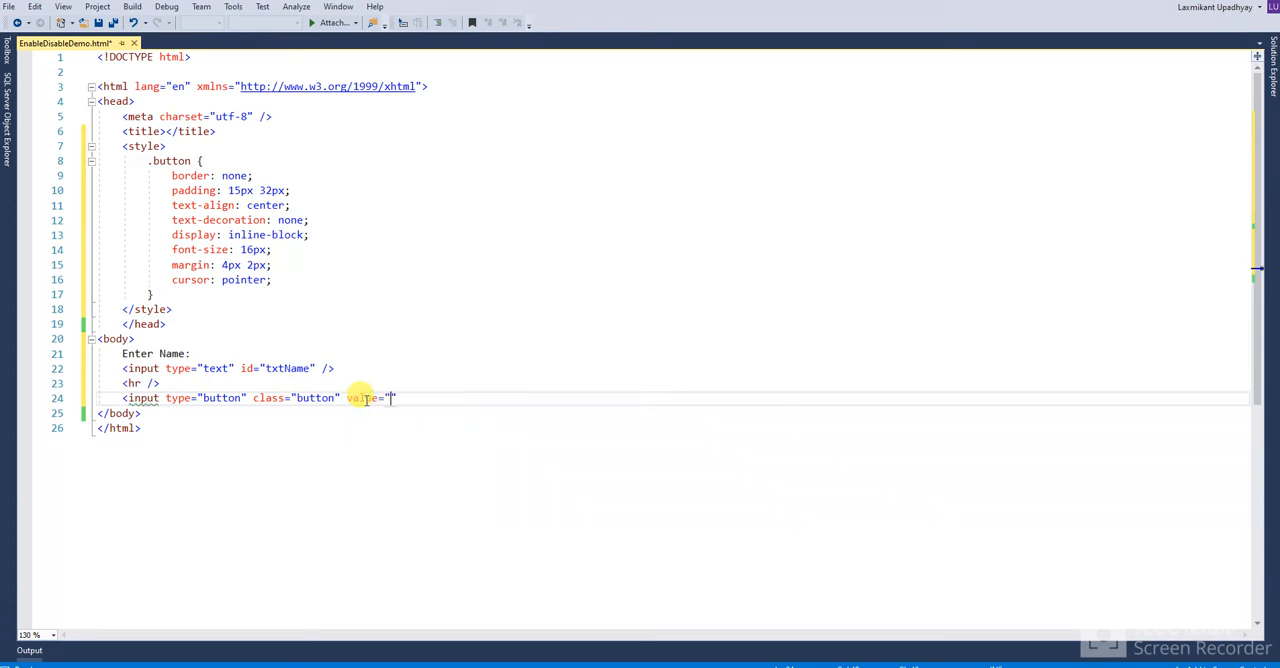
text(S)
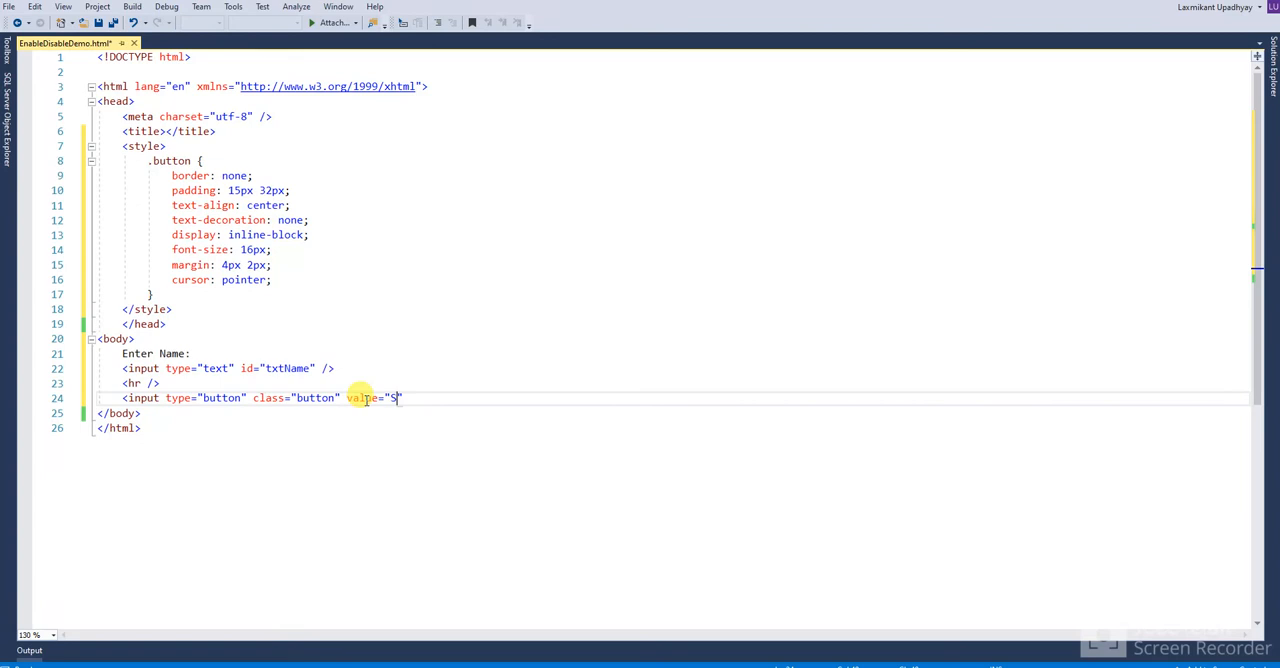
text(ubmit)
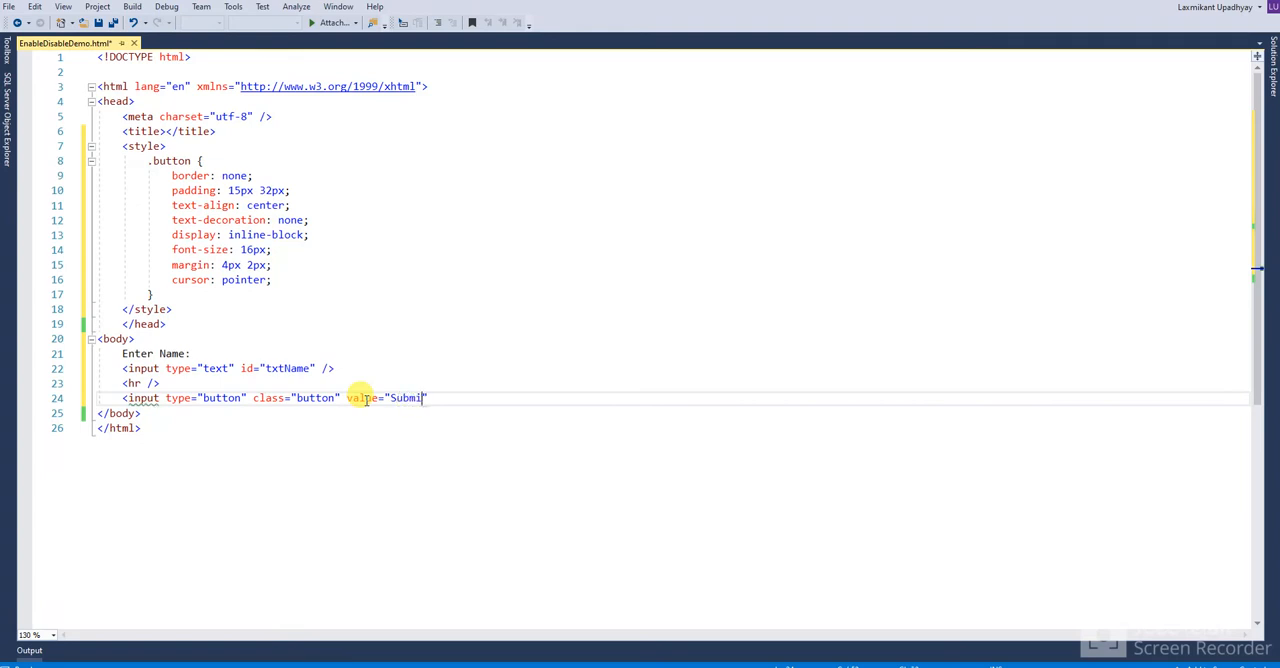
text(t)
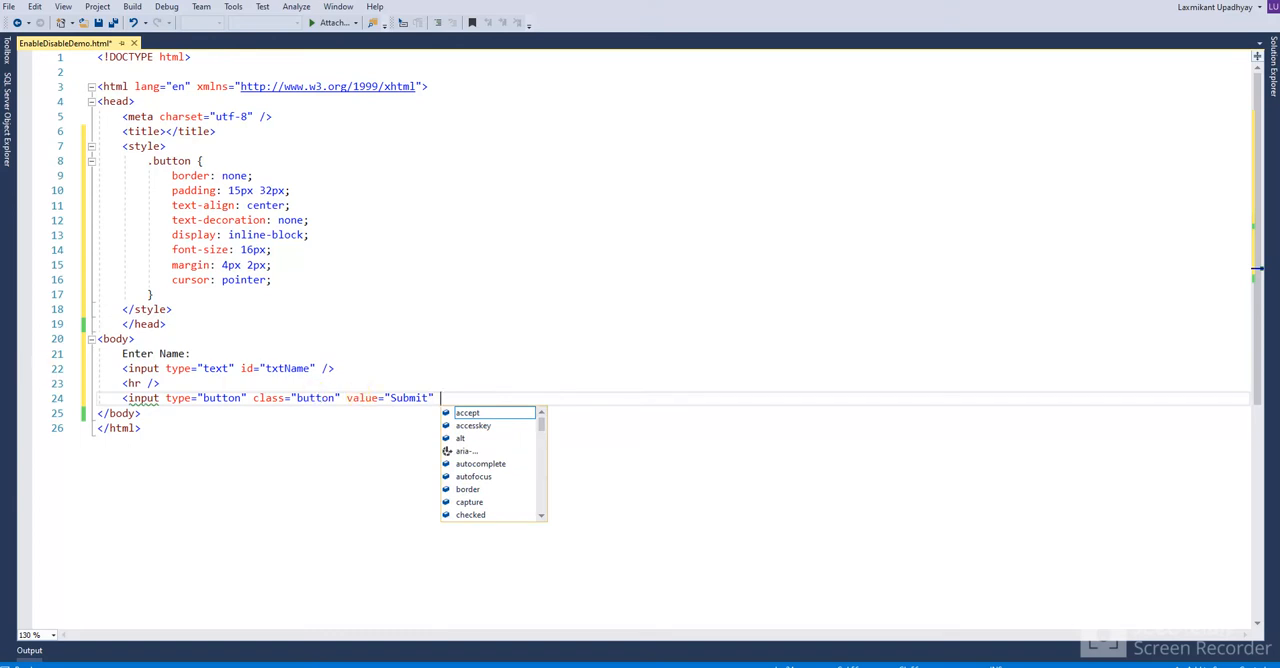
text(disabled="disabled" />)
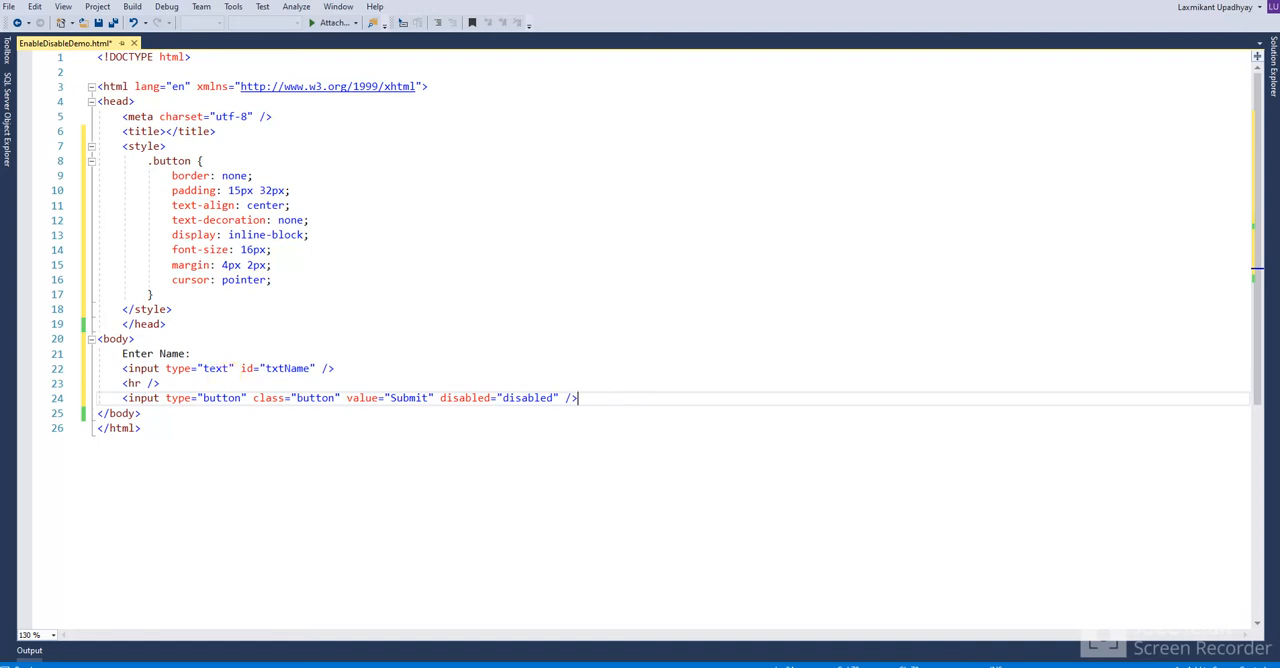
mouse_move(154, 440)
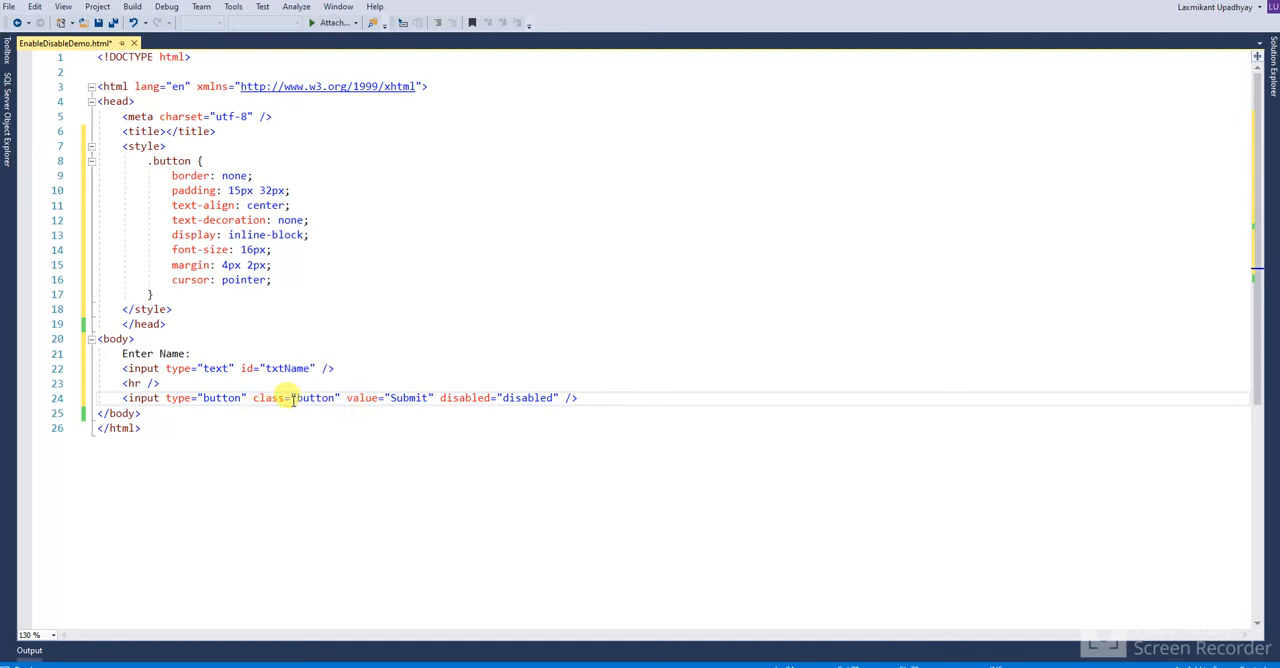
mouse_move(516, 404)
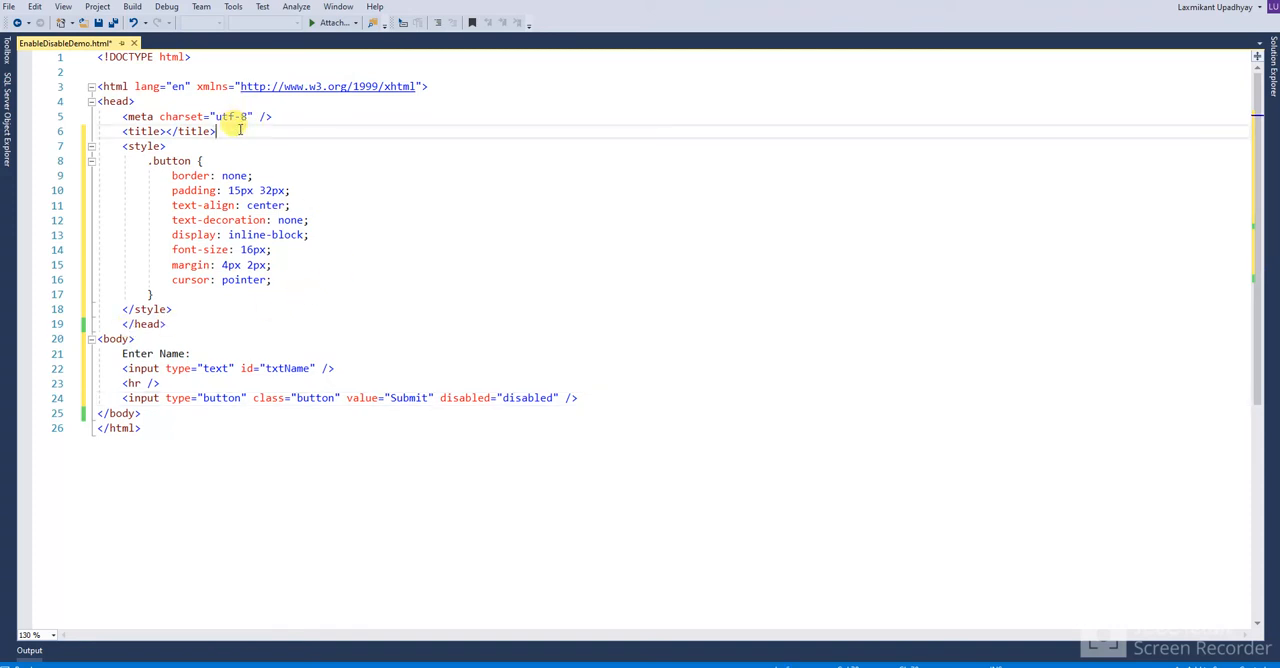
Step: Reference jQuery 1.8.3 from Google's CDN and add an empty script block beneath it
text(<script type="text/javascript" src="https://ajax.googleapis.com/ajax/libs/jquery/1.8.3/jquery.min.js"></script>)
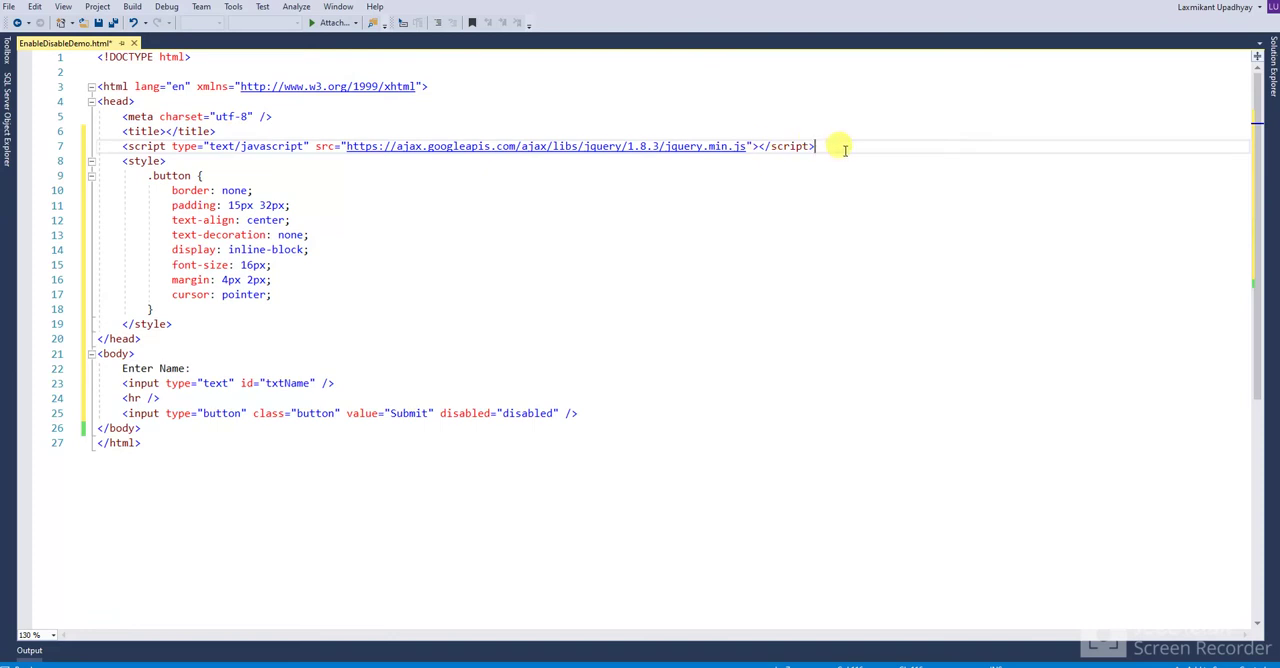
key(Enter)
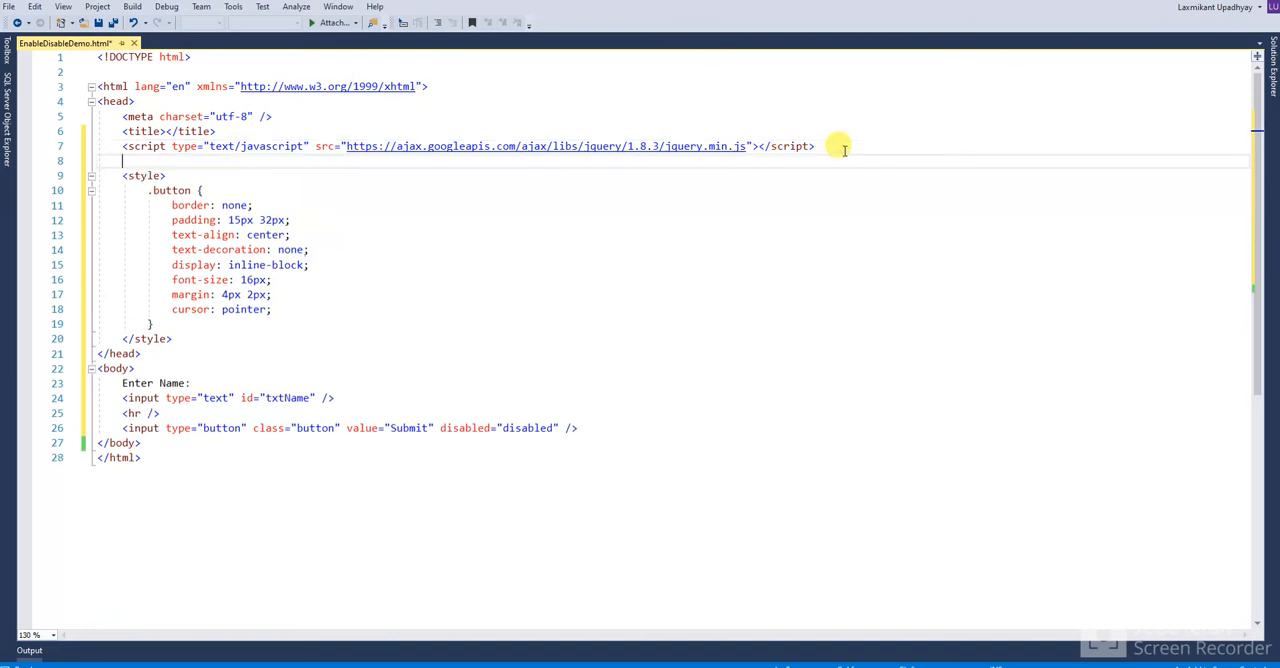
text(<sc)
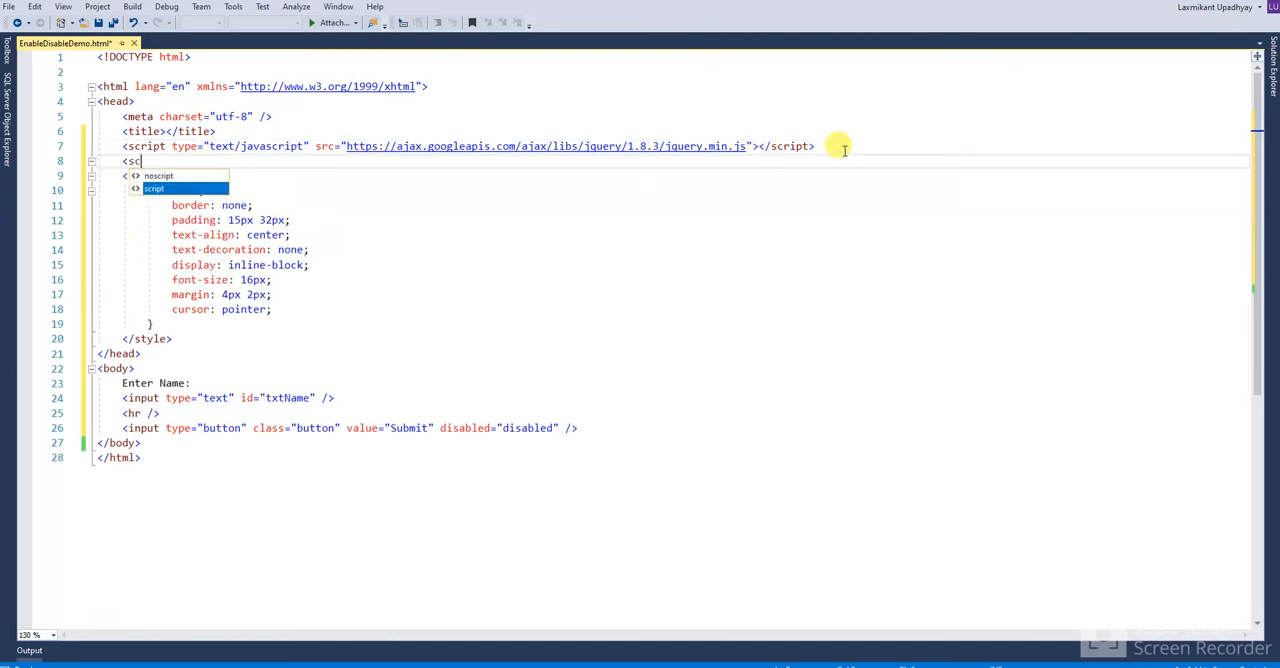
text(ript)
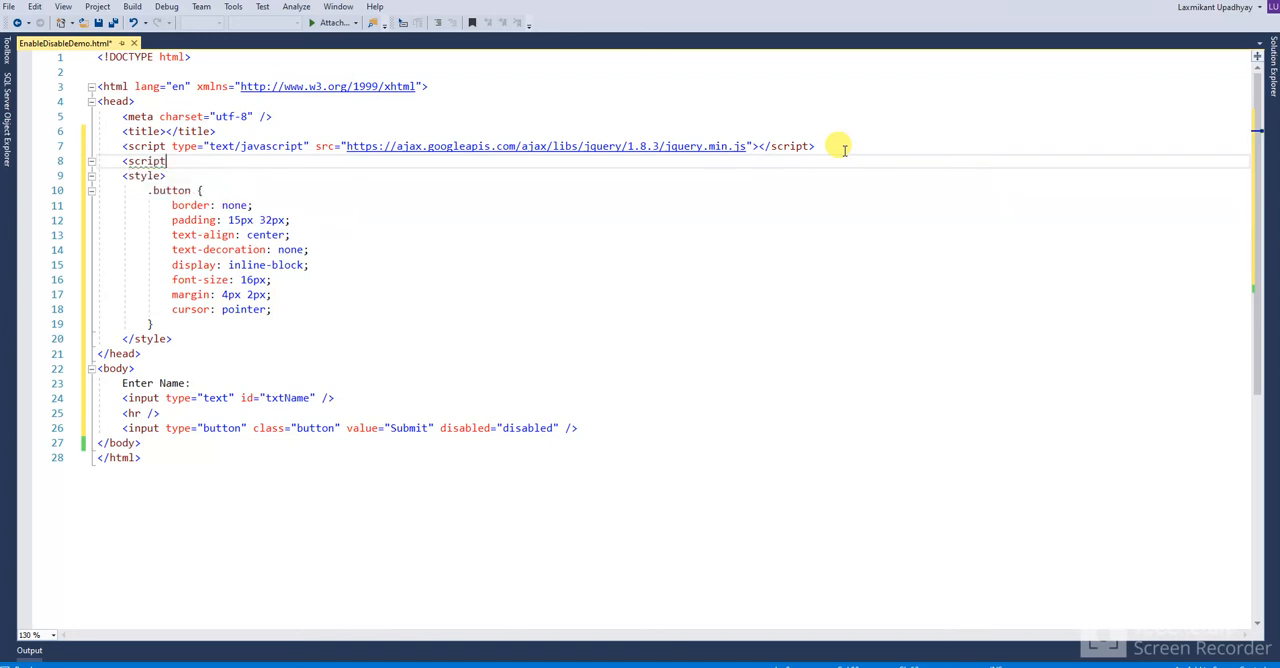
key(Enter)
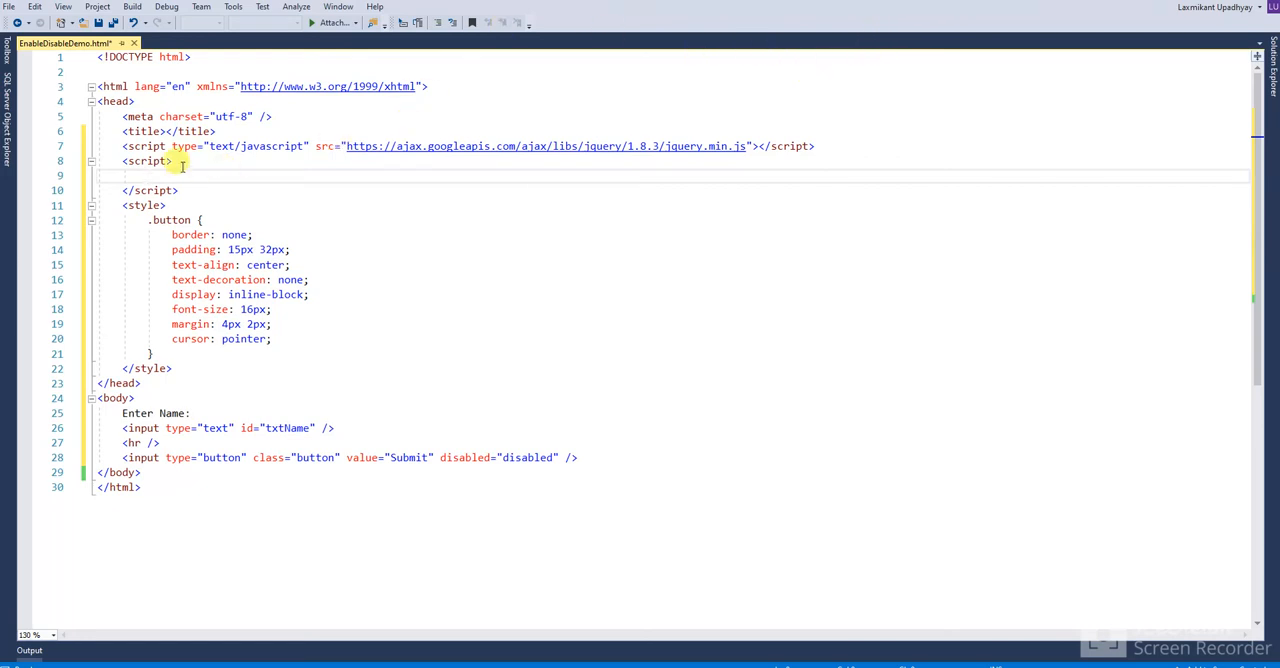
Step: Type the script block as text/javascript and write the #txtName keyup handler toggling Submit's disabled attribute
click(172, 160)
text( type=")
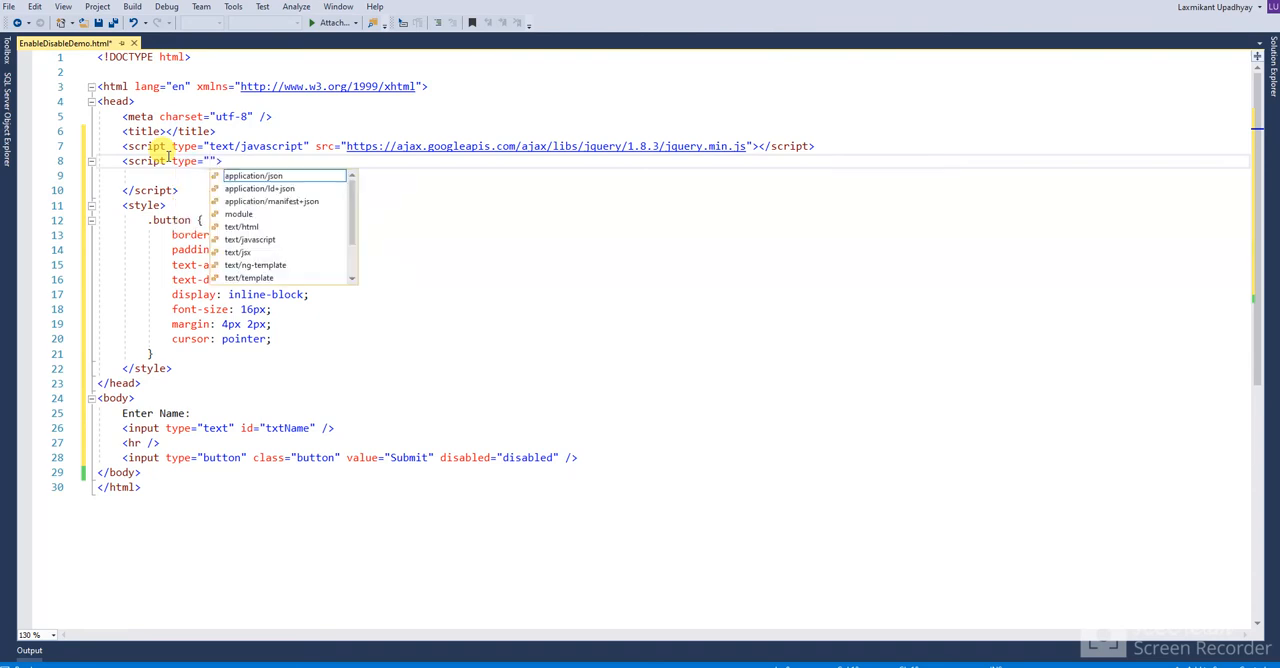
text(text/javascript)
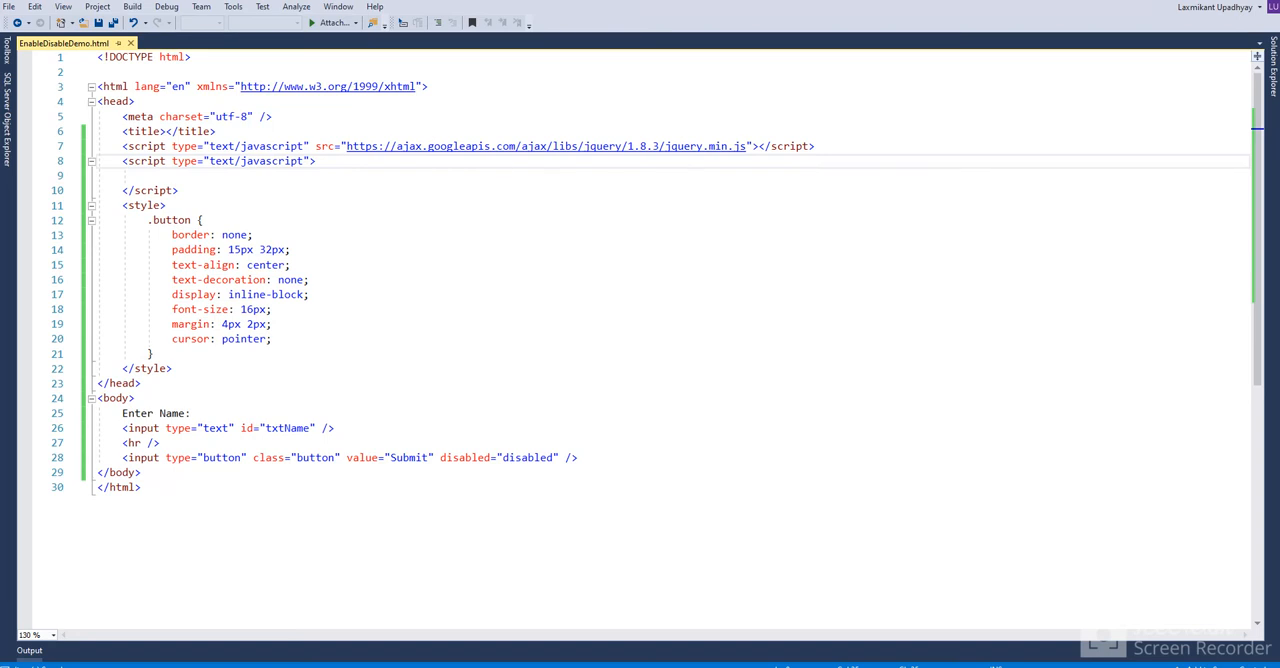
click(150, 176)
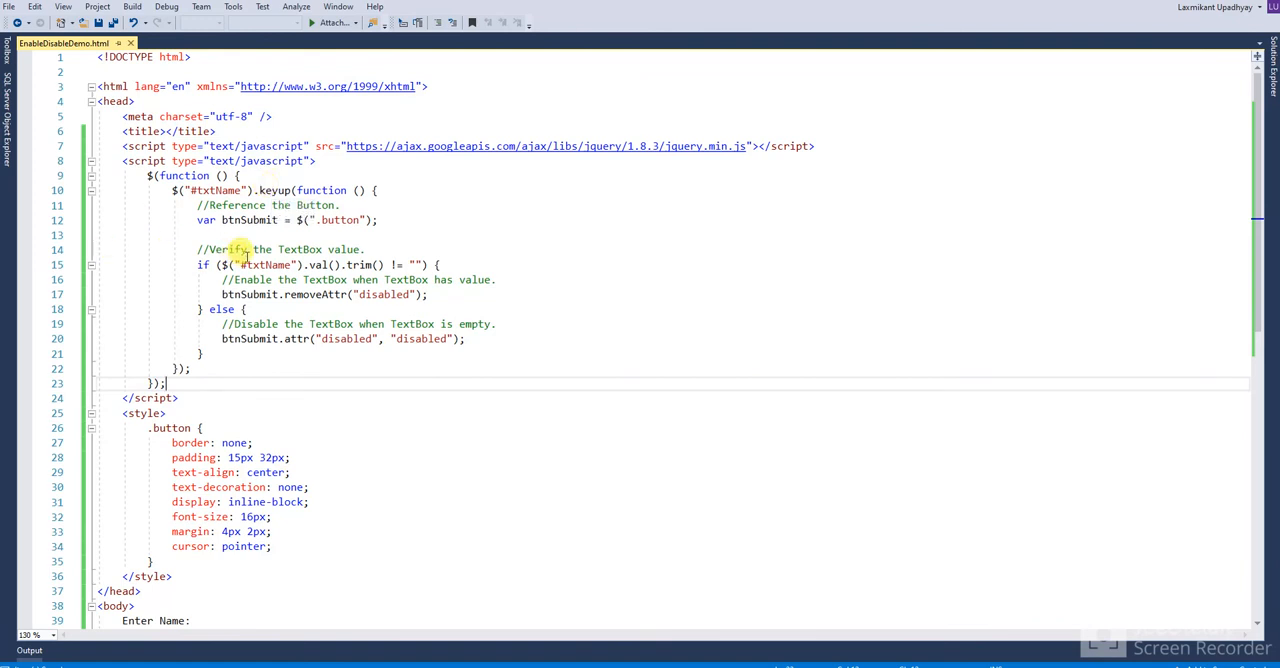
mouse_move(288, 228)
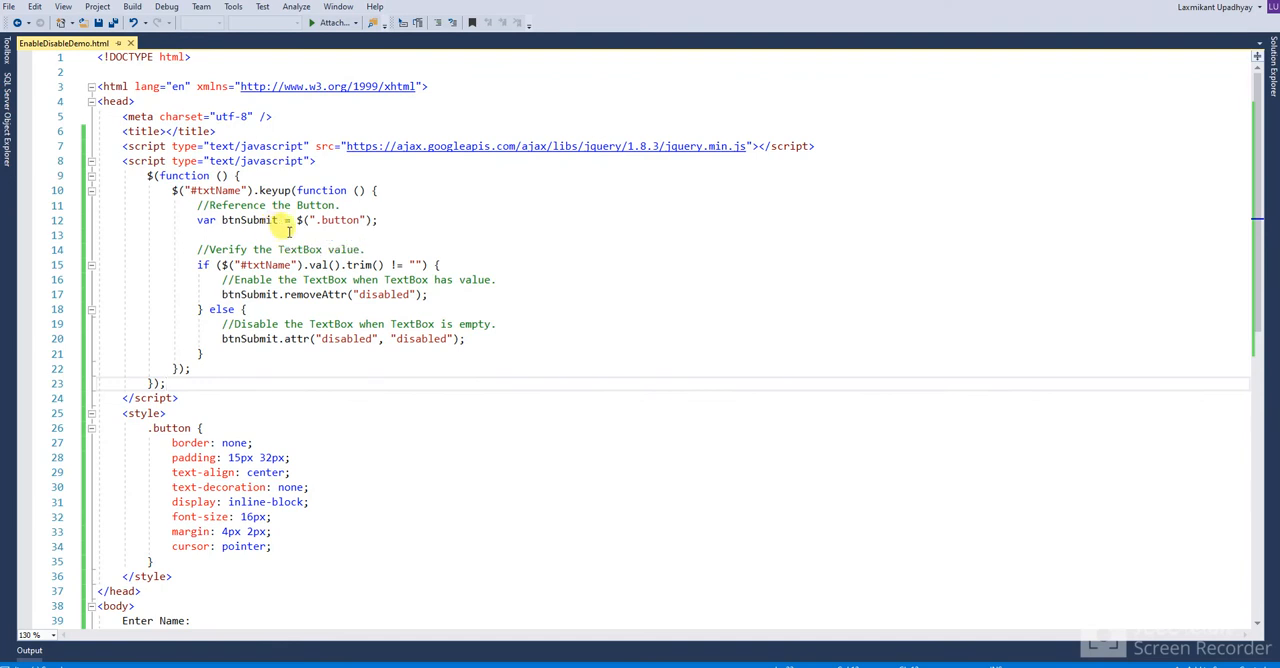
mouse_move(330, 264)
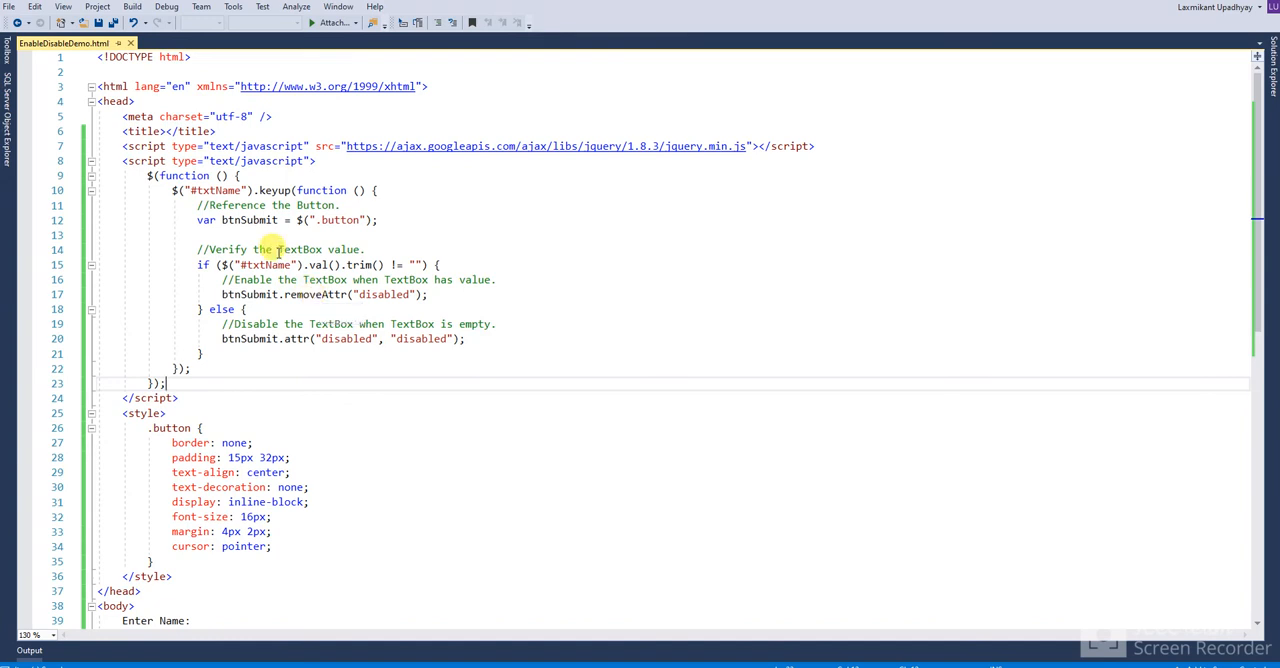
mouse_move(258, 618)
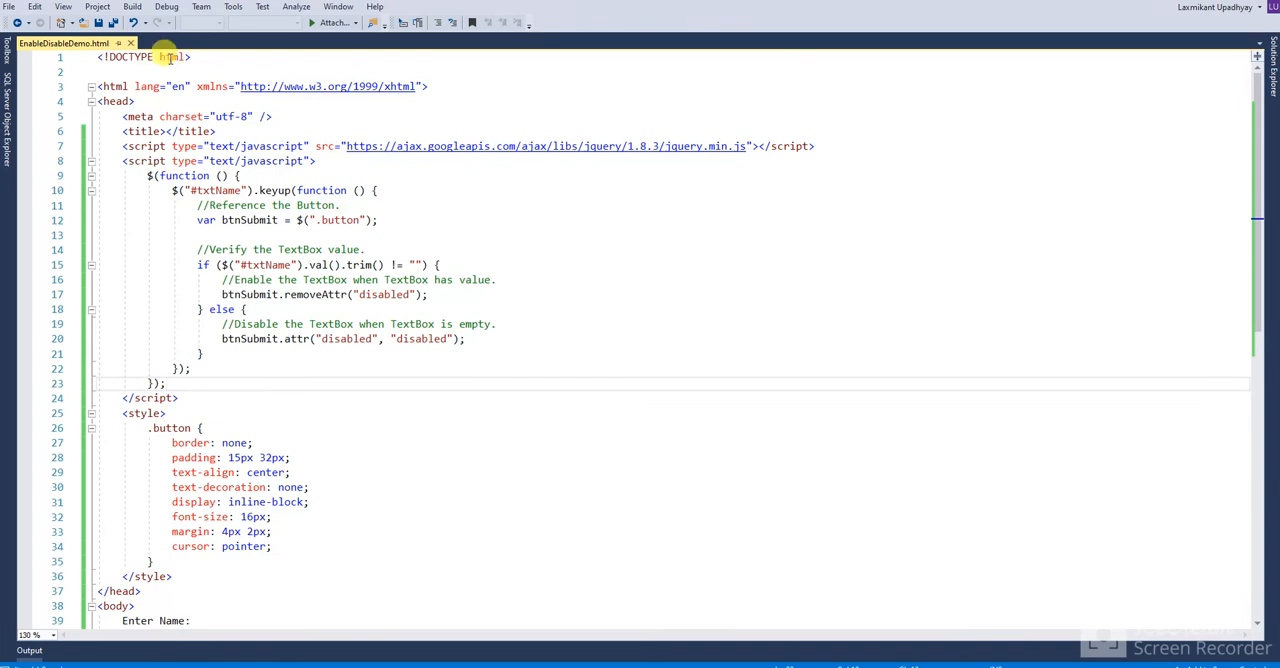
Step: View the page in the browser and enter a name to enable Submit
right_click(64, 42)
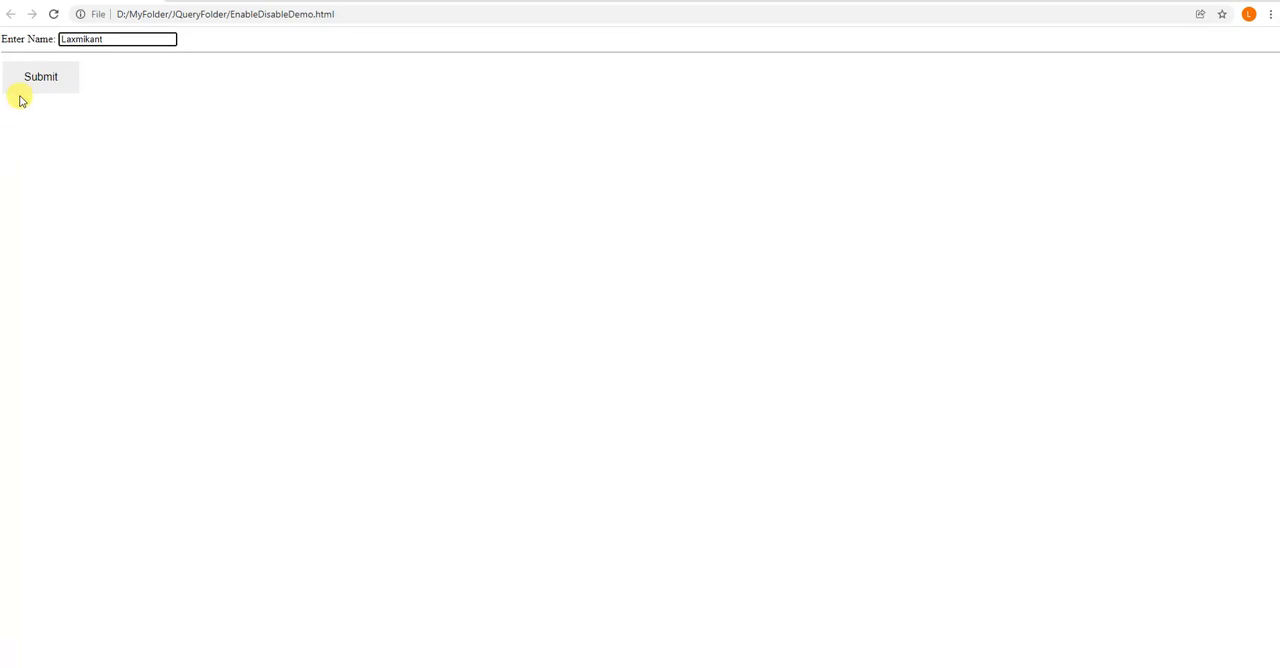
mouse_move(58, 78)
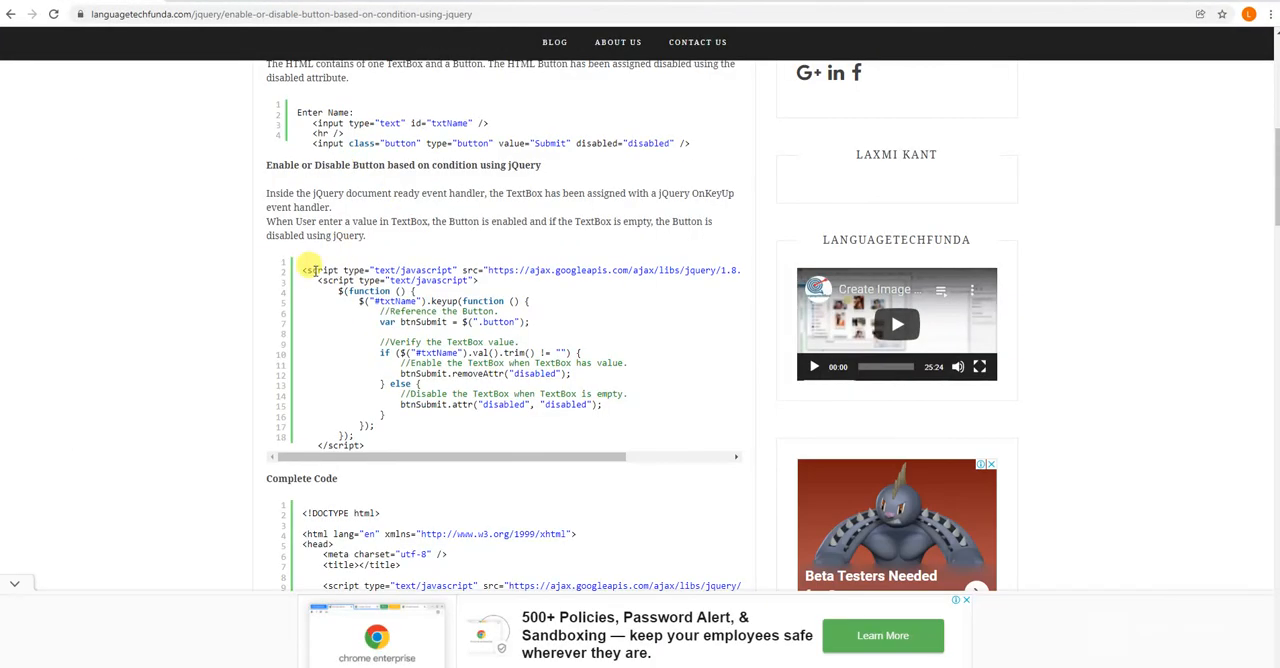
Step: Scroll the LanguageTechFunda article from its title down to the Output section
scroll(up, 3)
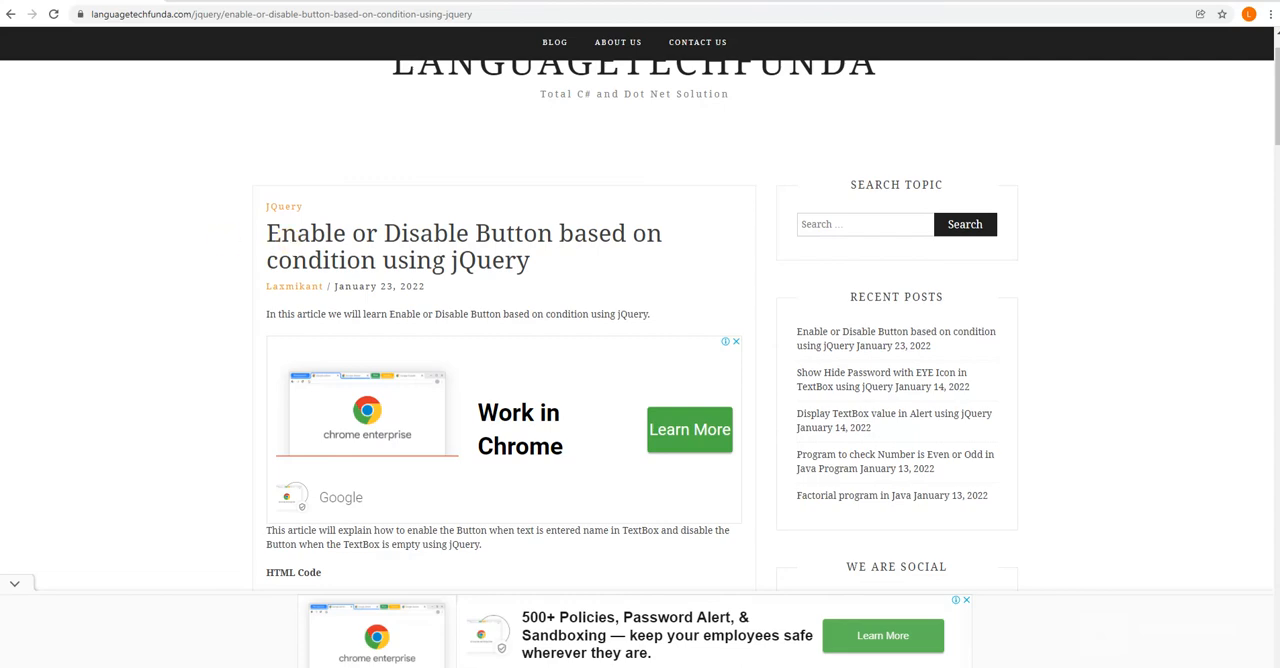
scroll(down, 3)
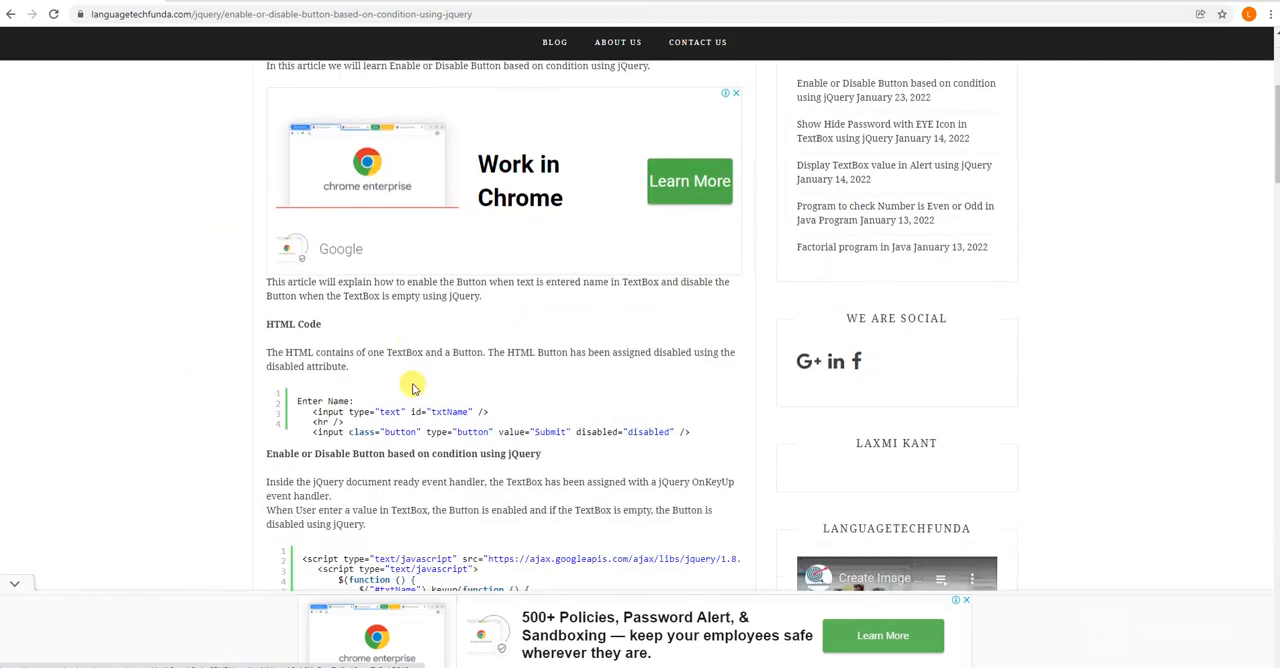
scroll(down, 3)
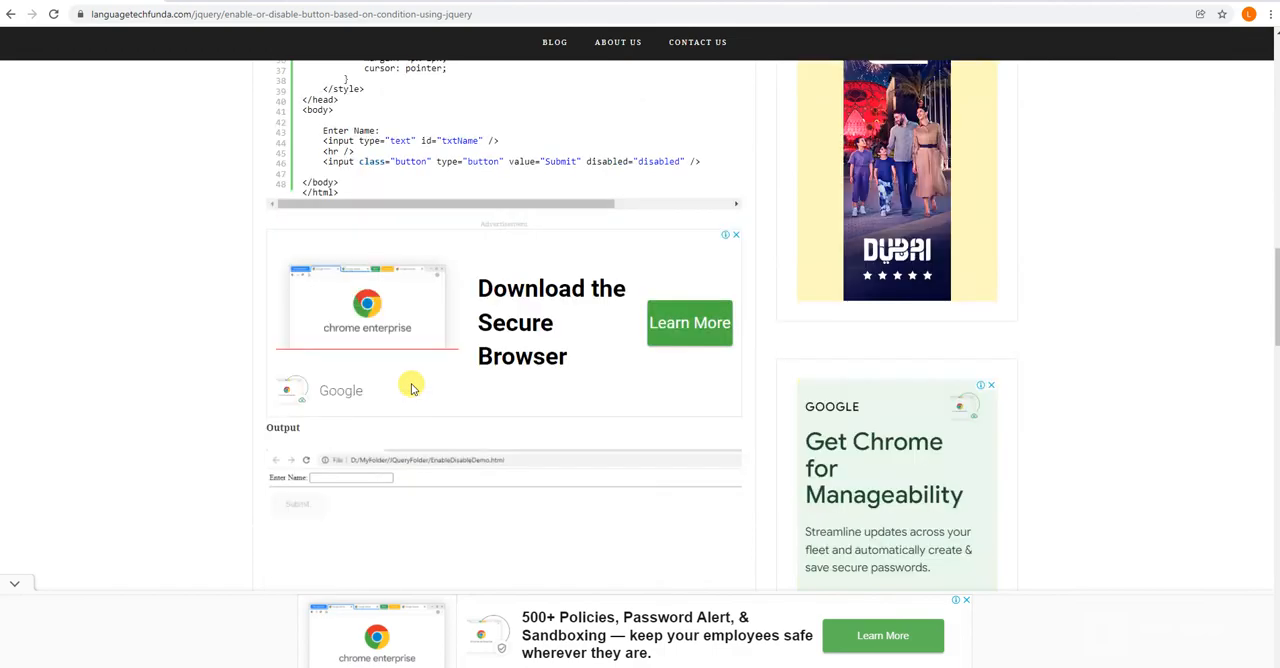